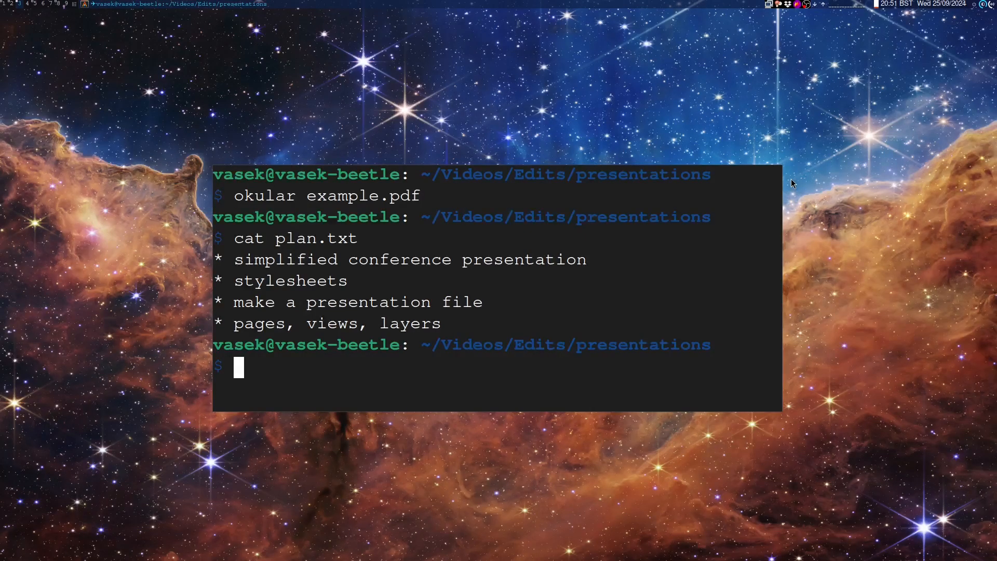
Launch Ipe on test.pdf and bring up the document's style sheet list
text(ipe)
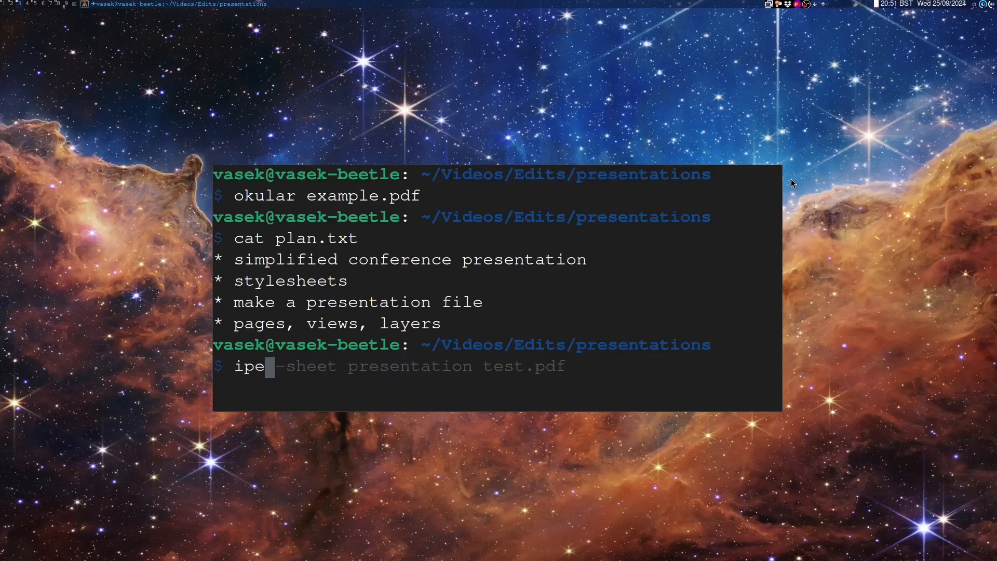
key(Return)
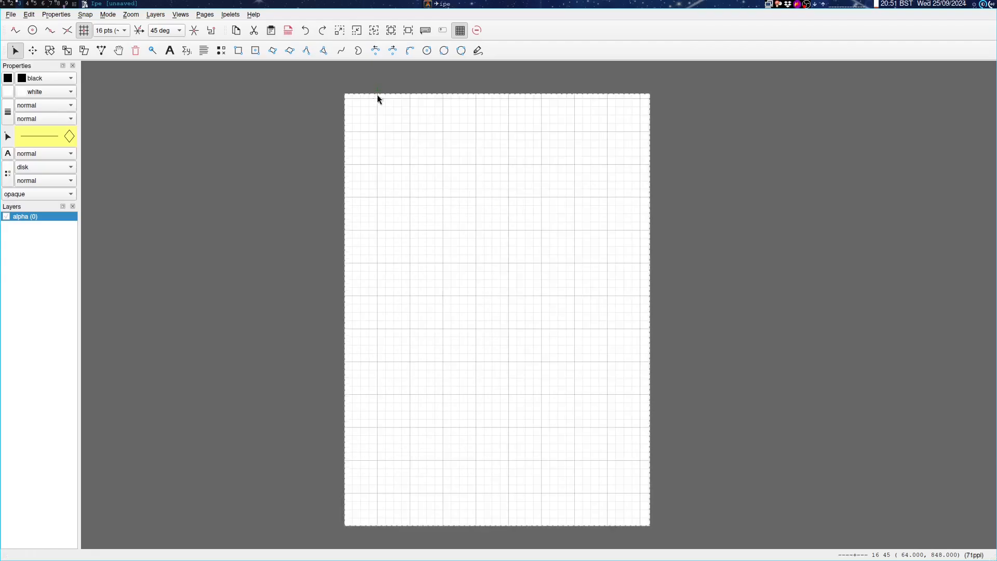
mouse_move(370, 485)
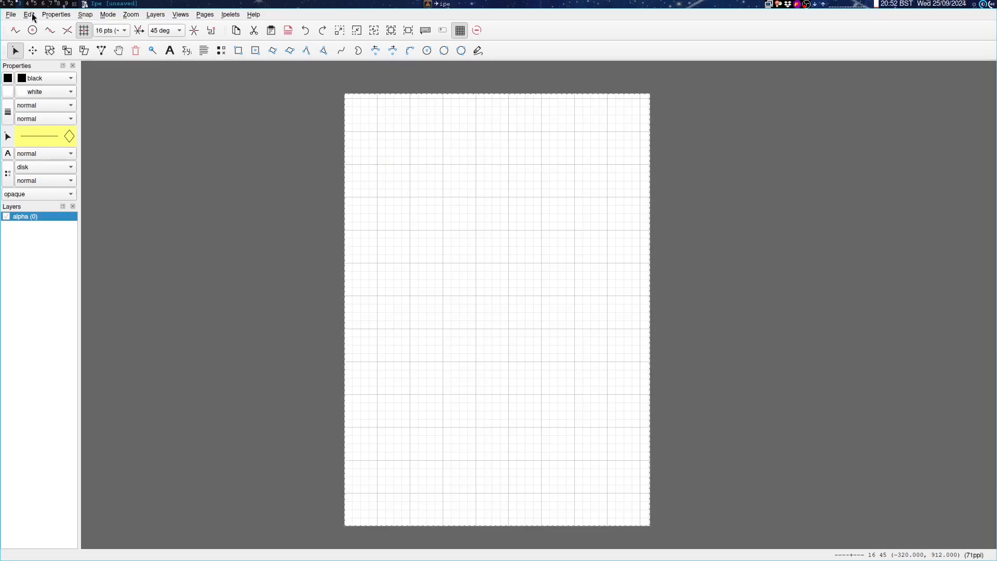
click(30, 13)
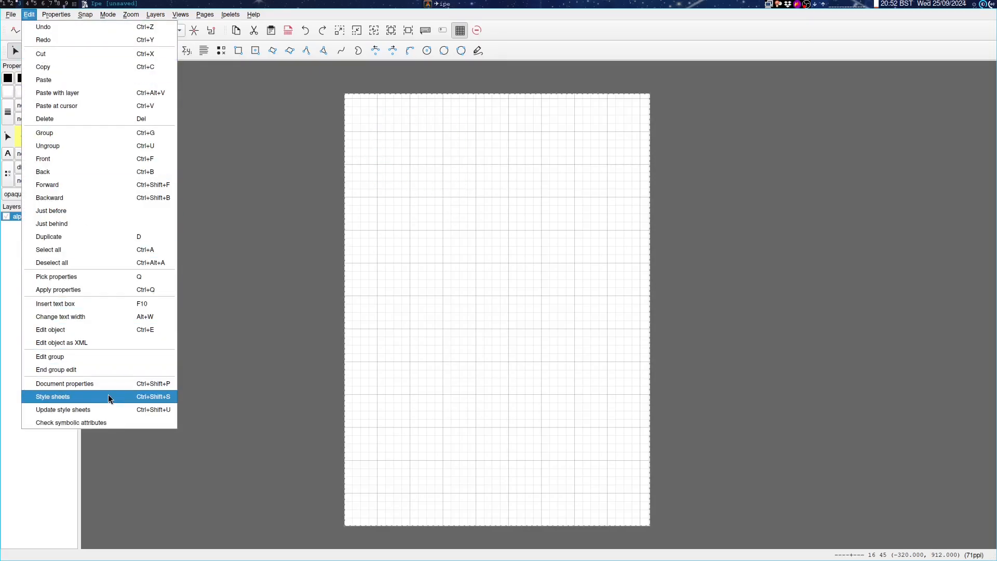
click(52, 396)
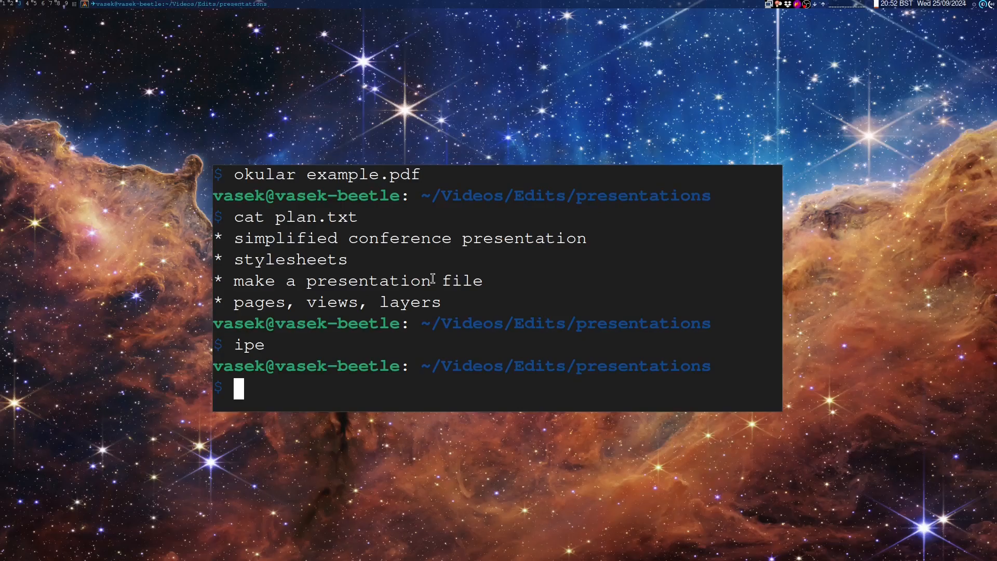
Inspect barebone.isy's layout line, then add the barebone-presentation sheet for a 400 by 300 slide
text(vim barebone.isy)
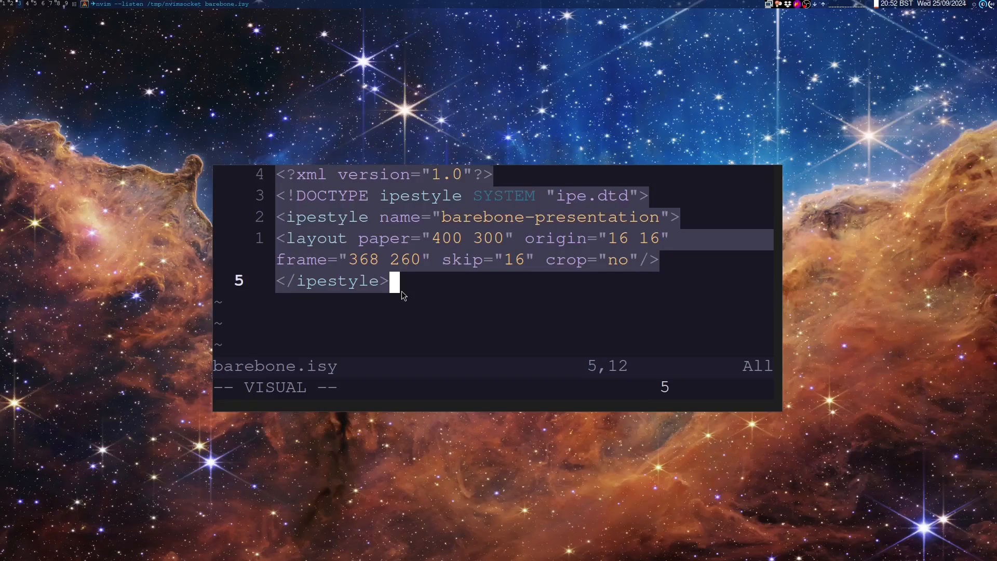
key(Escape)
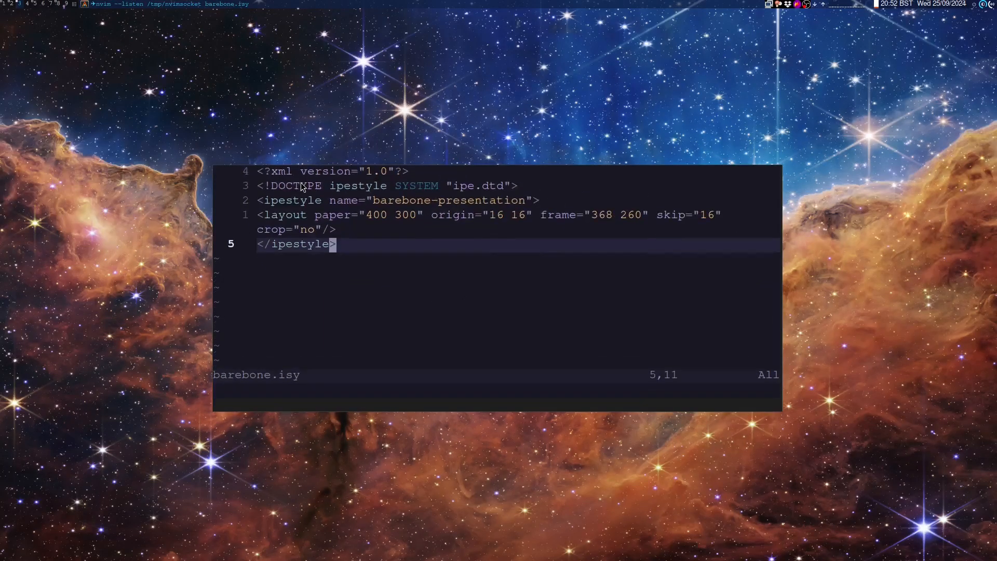
mouse_move(384, 270)
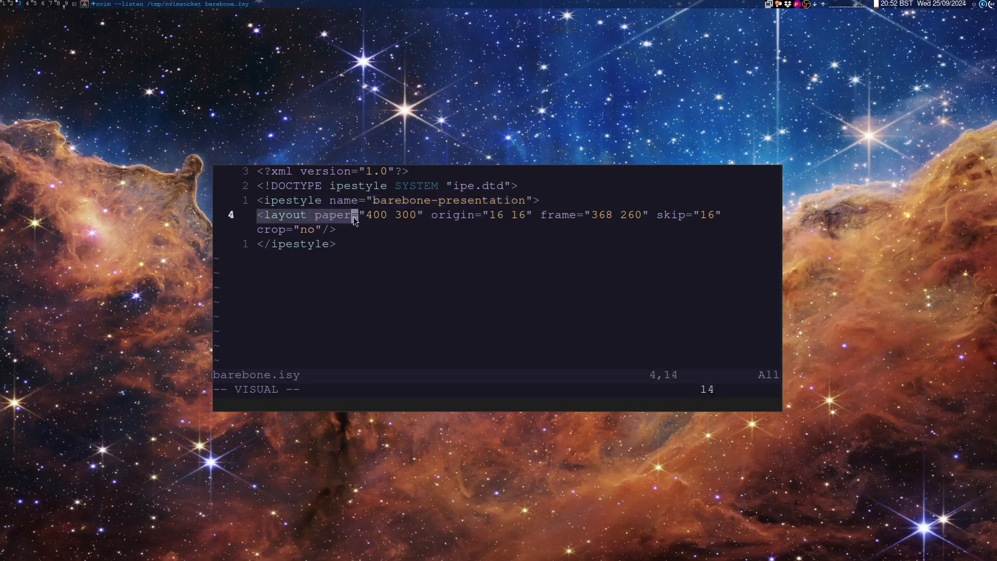
key($)
text(vim tes)
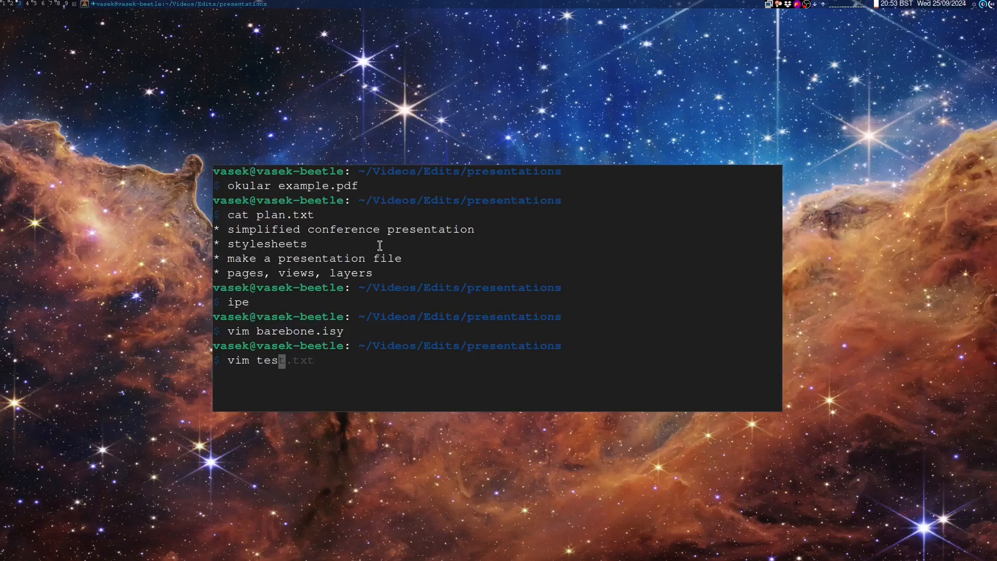
text(t.pdf)
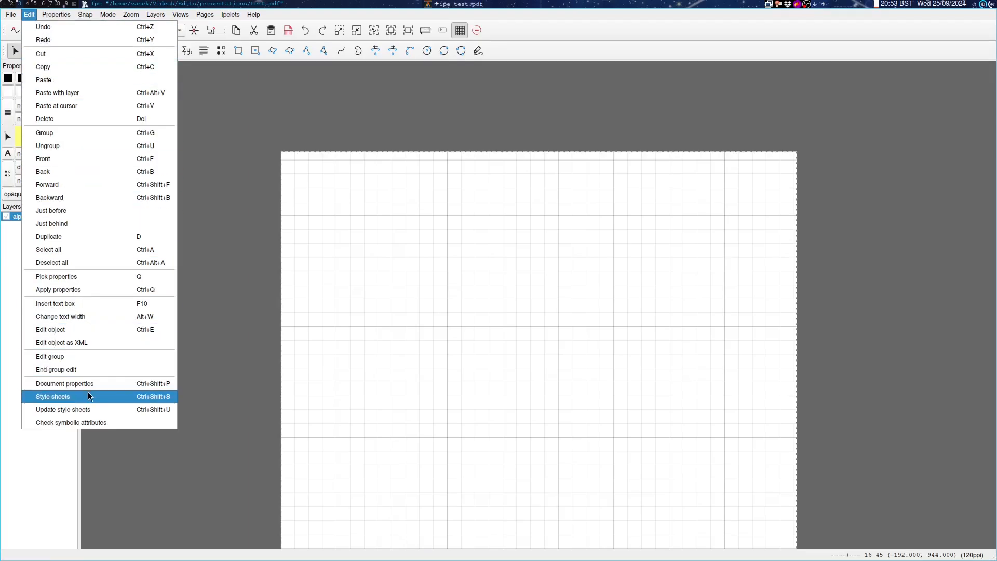
click(53, 396)
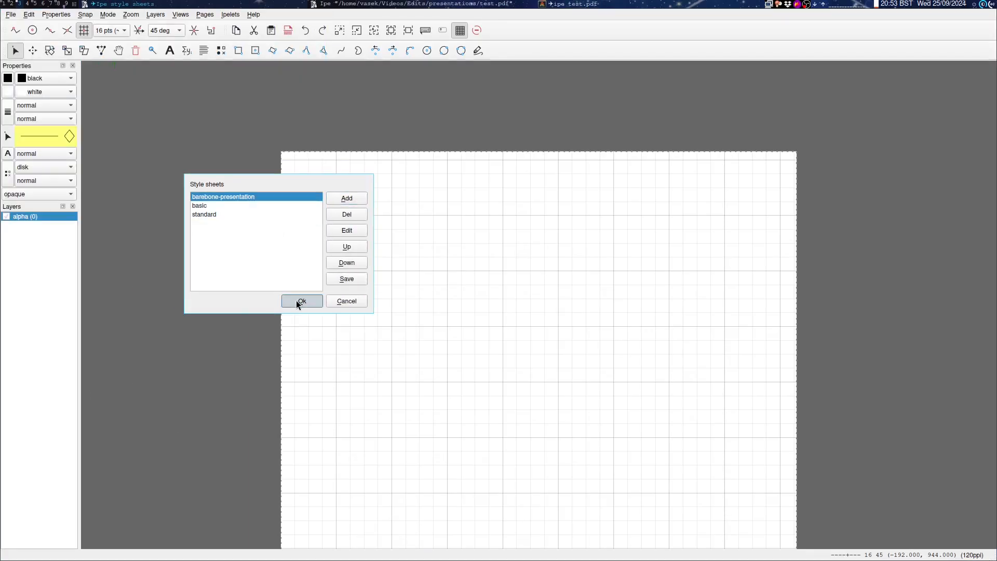
click(301, 301)
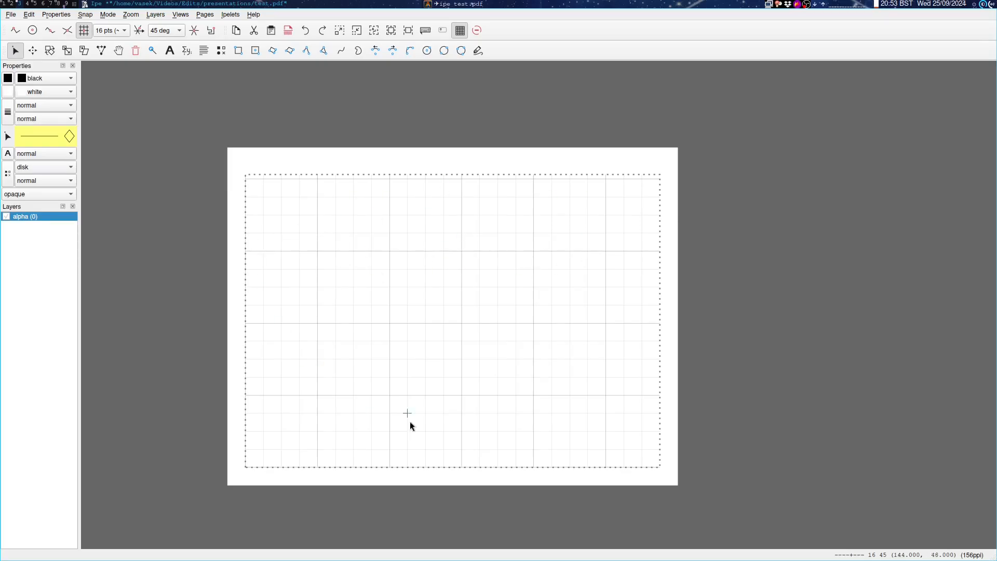
mouse_move(297, 273)
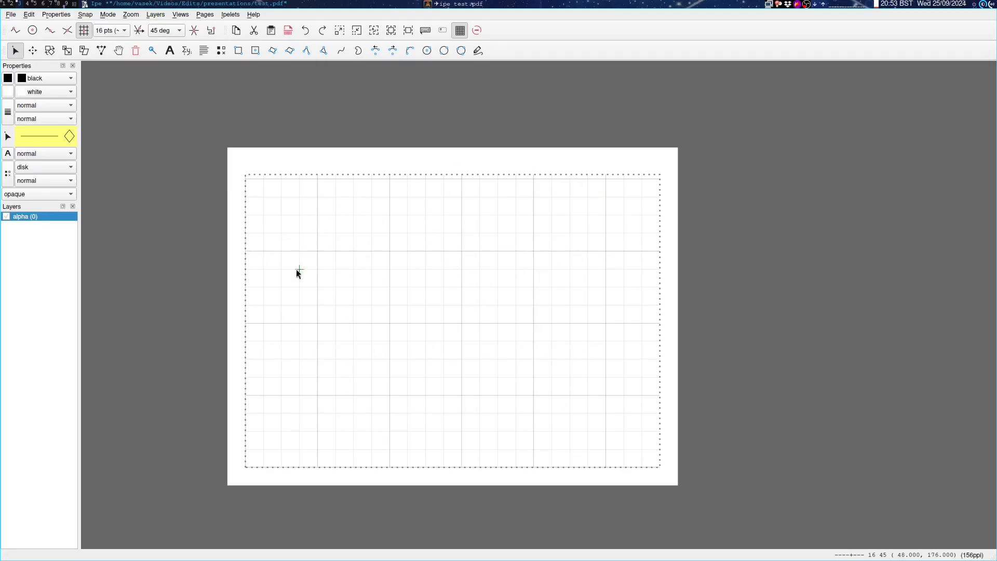
mouse_move(335, 151)
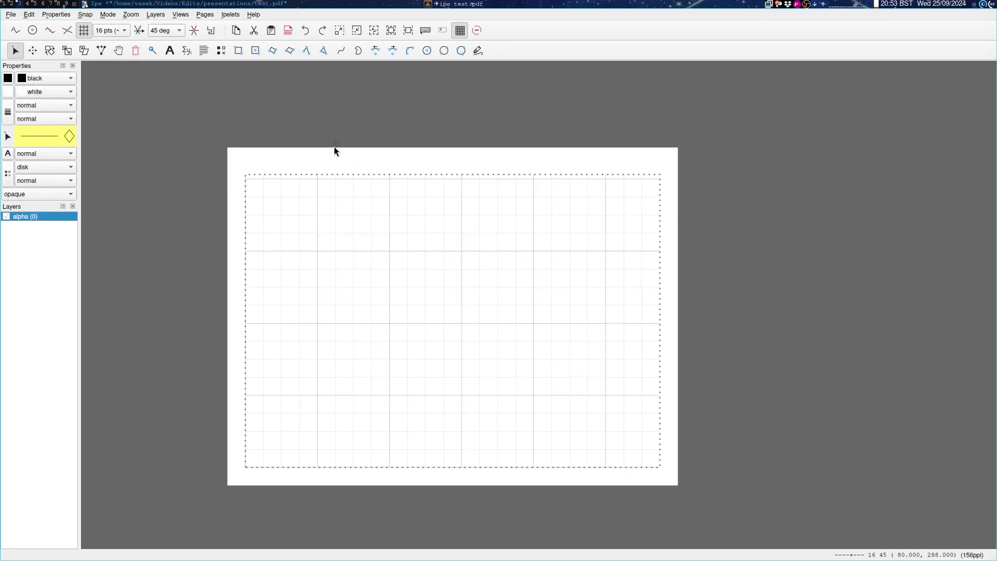
mouse_move(355, 145)
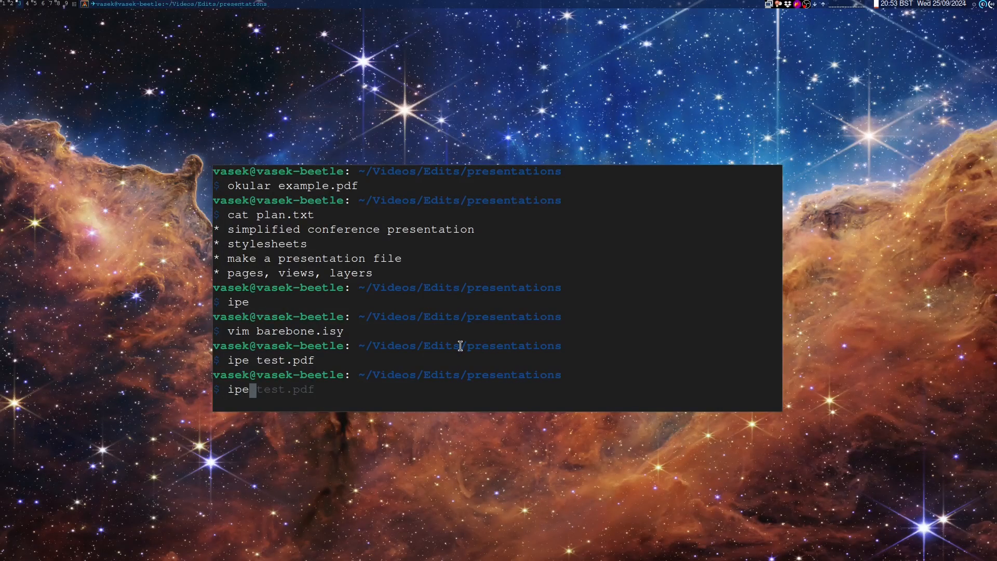
Reopen test.pdf with -sheet presentation and save the built-in presentation sheet to a file
text(-sheet presentation test.pdf)
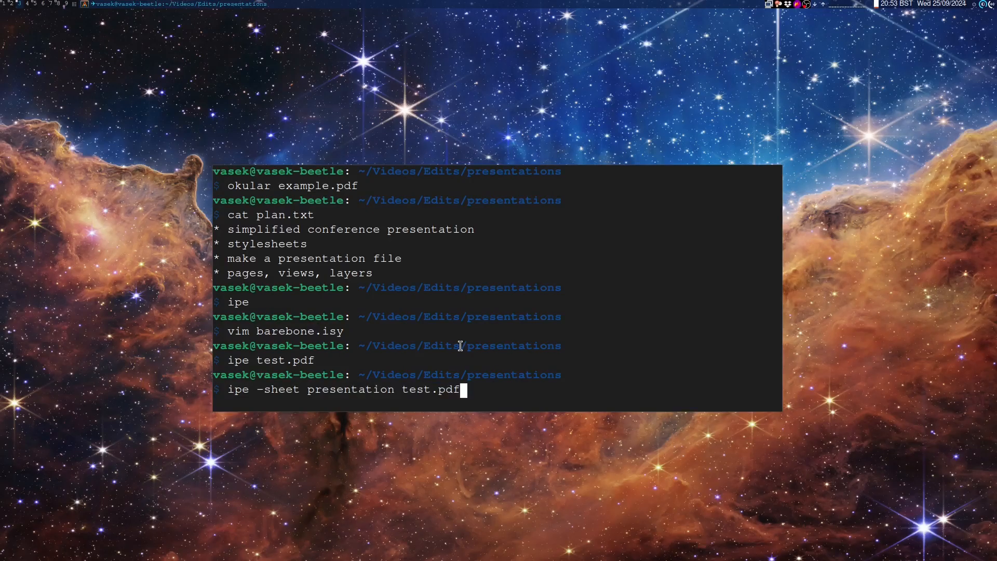
key(Return)
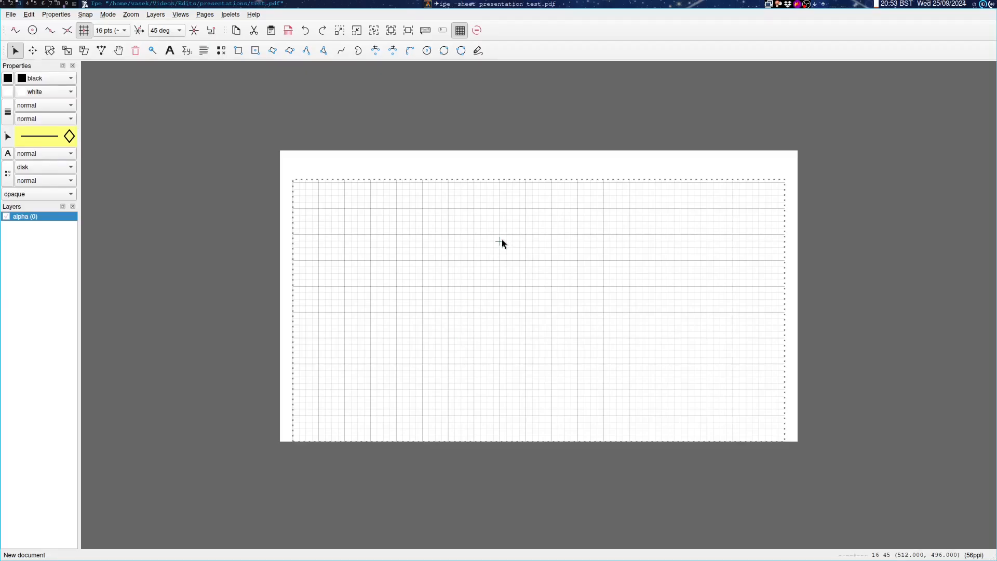
click(29, 13)
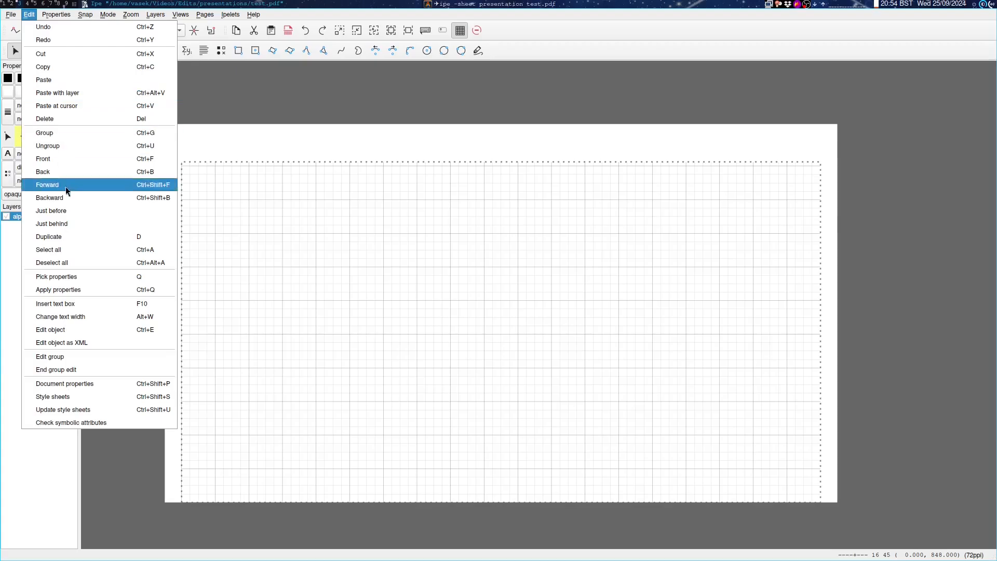
click(52, 396)
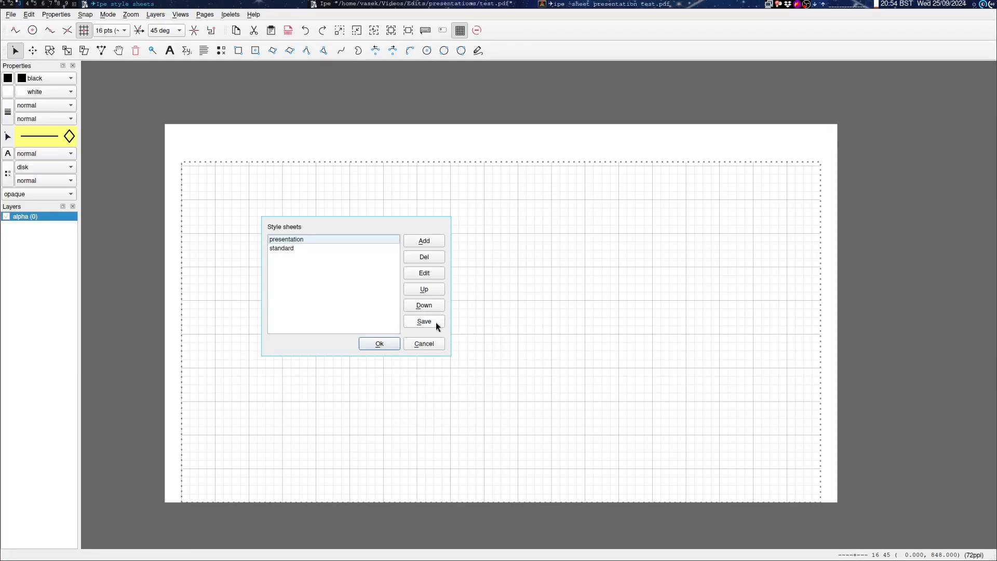
click(424, 321)
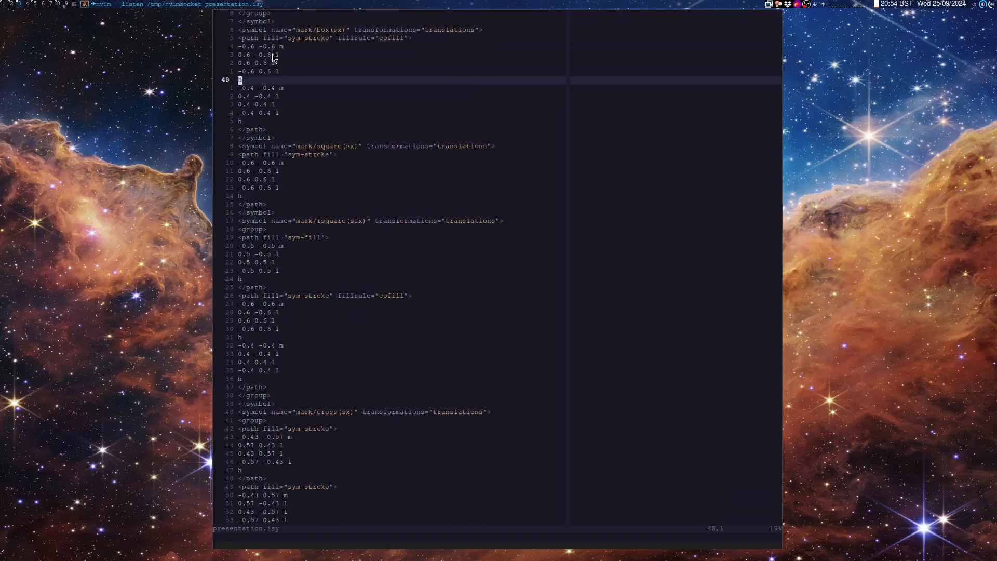
scroll(down, 3)
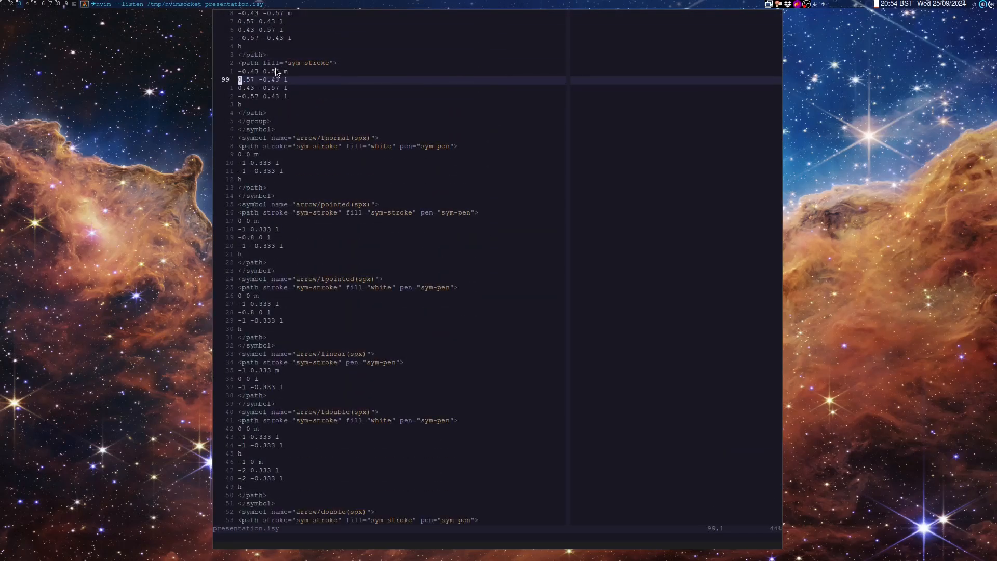
scroll(down, 3)
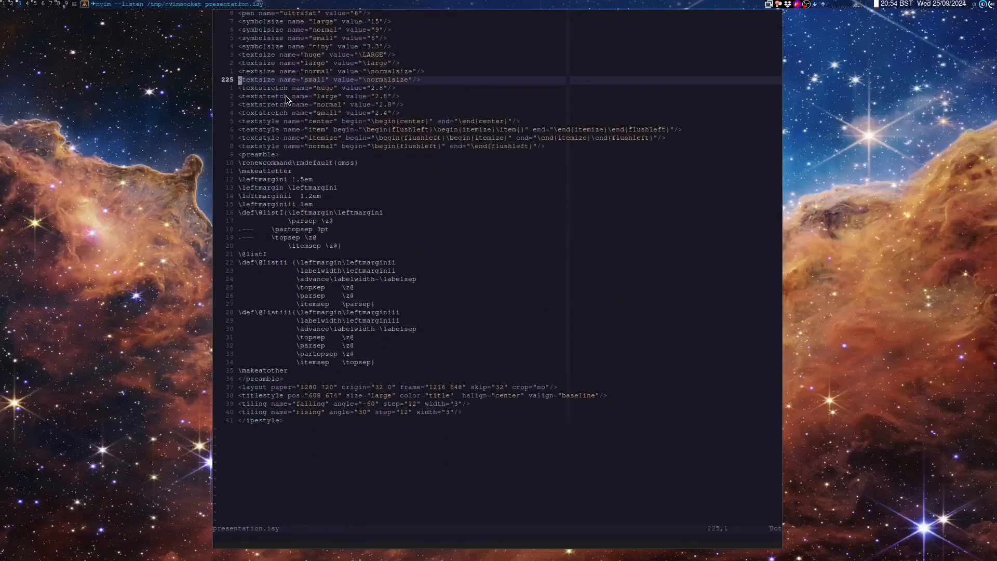
scroll(down, 3)
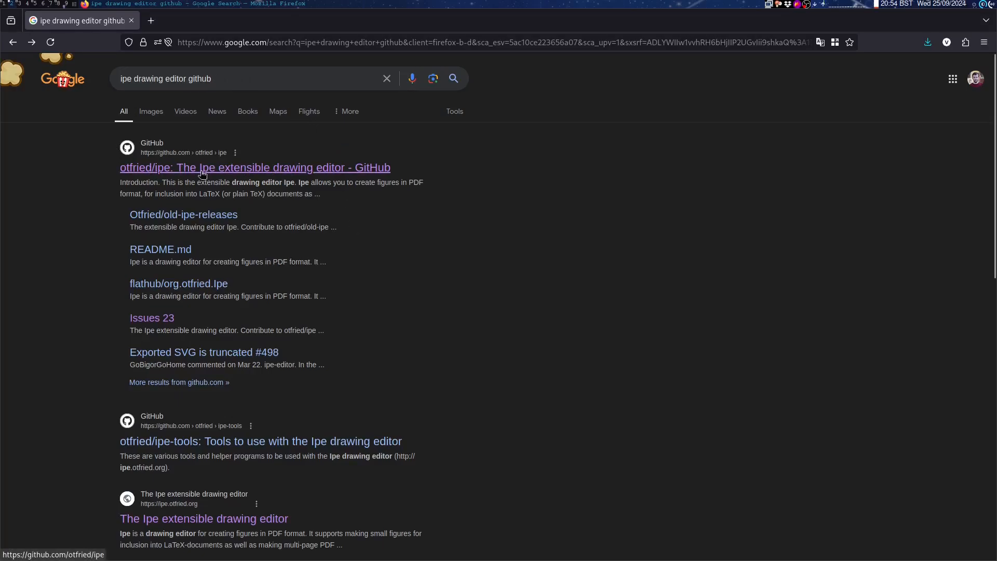
View presentation.isy in the styles folder of the otfried/ipe GitHub repository
click(254, 167)
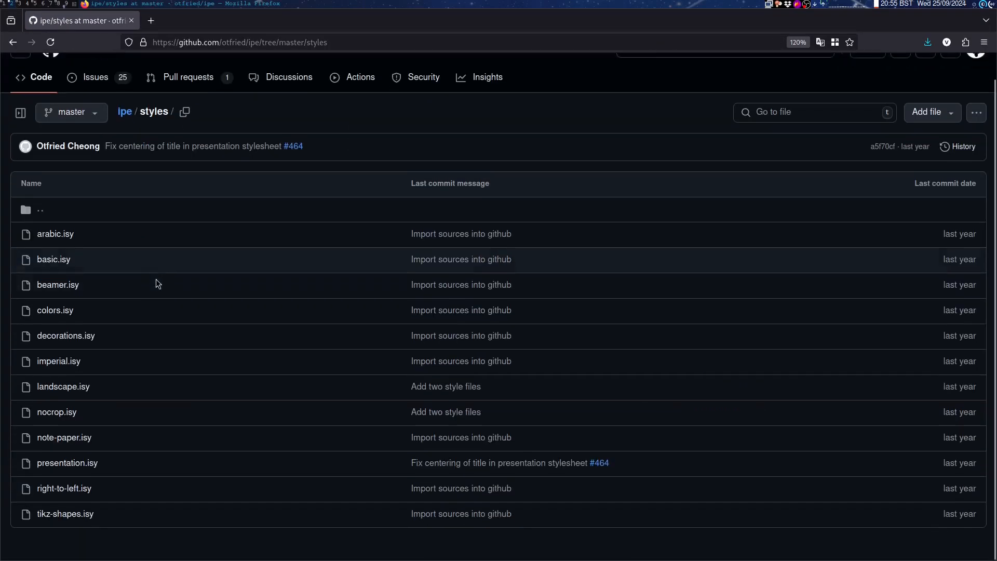
click(67, 462)
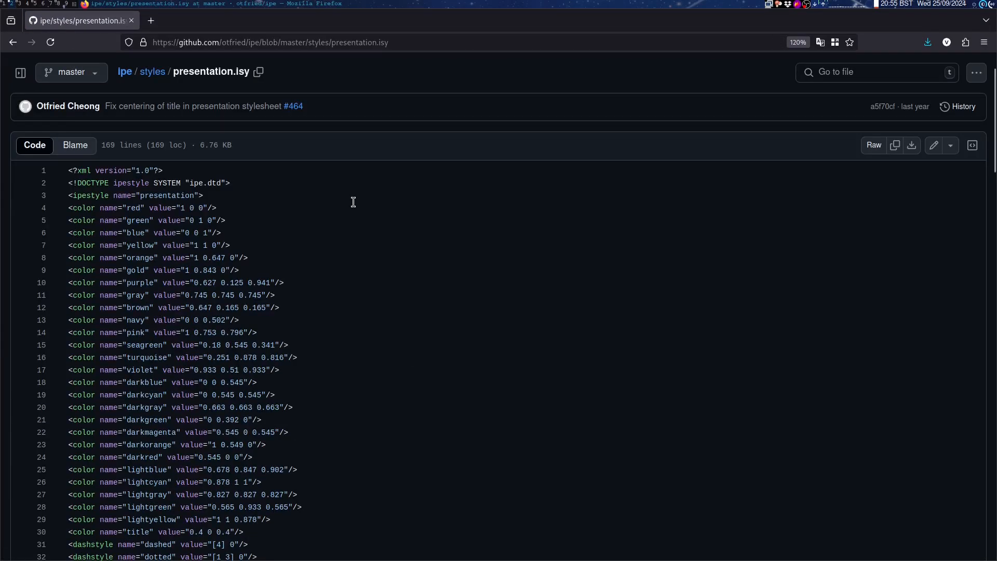
scroll(down, 3)
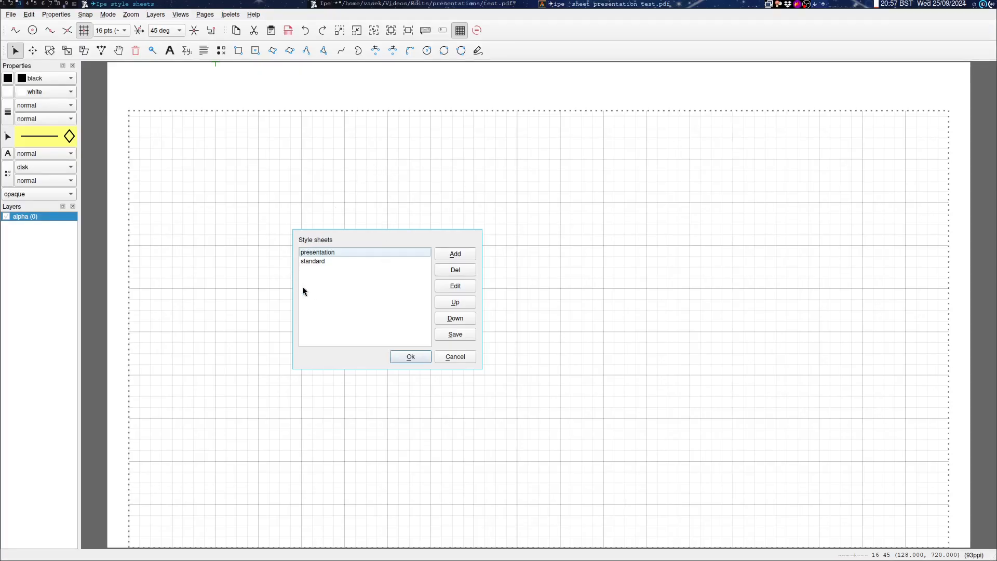
mouse_move(375, 260)
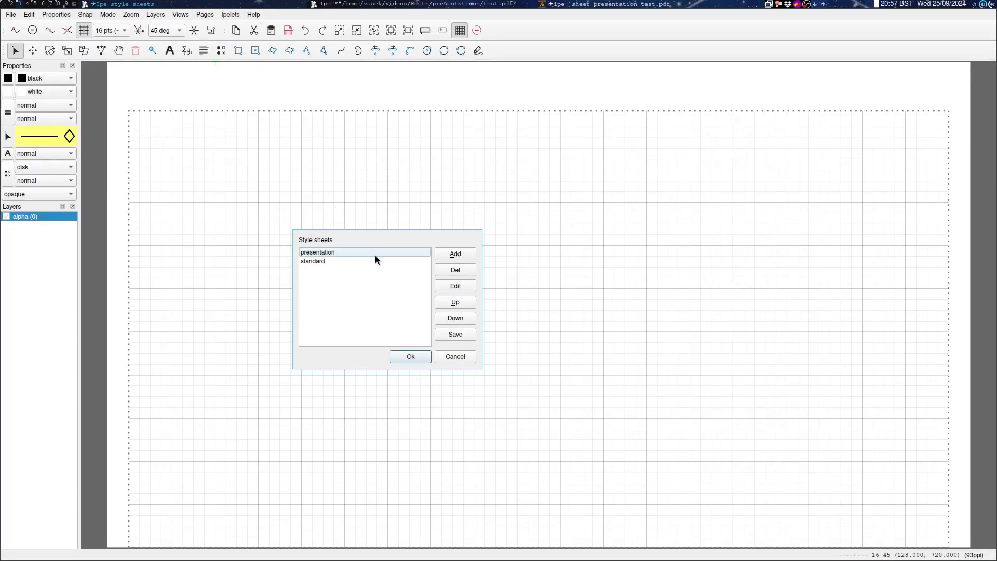
Confirm the style sheet list and open example.pdf in Okular for reference
click(410, 357)
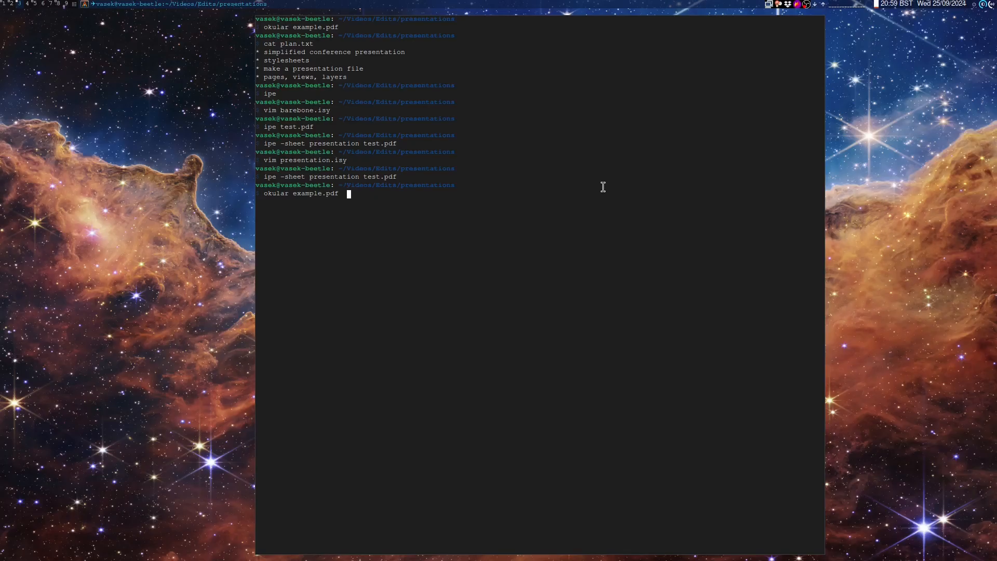
key(Return)
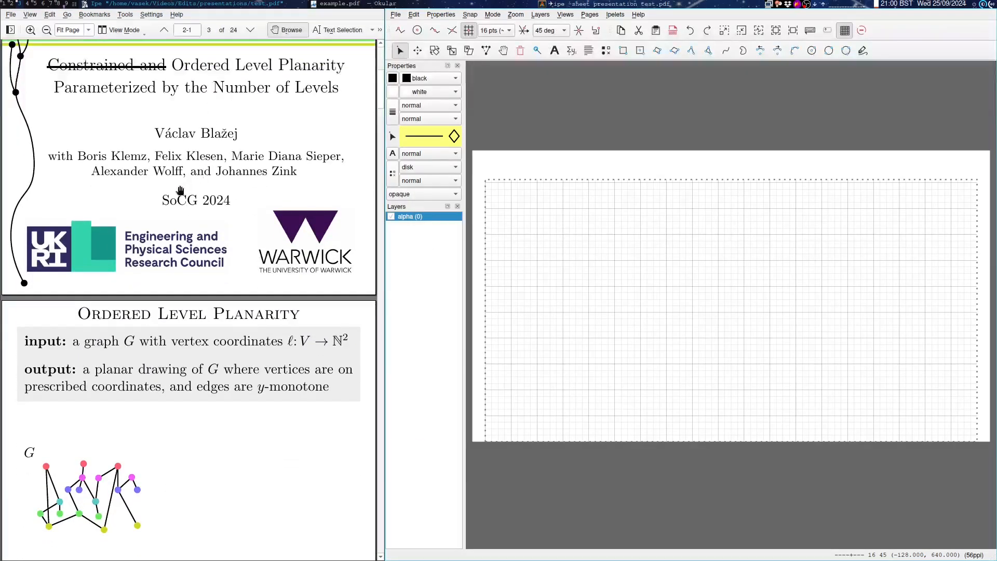
Set the page title to My Awesome Paper via Pages > Edit title & sections
click(589, 13)
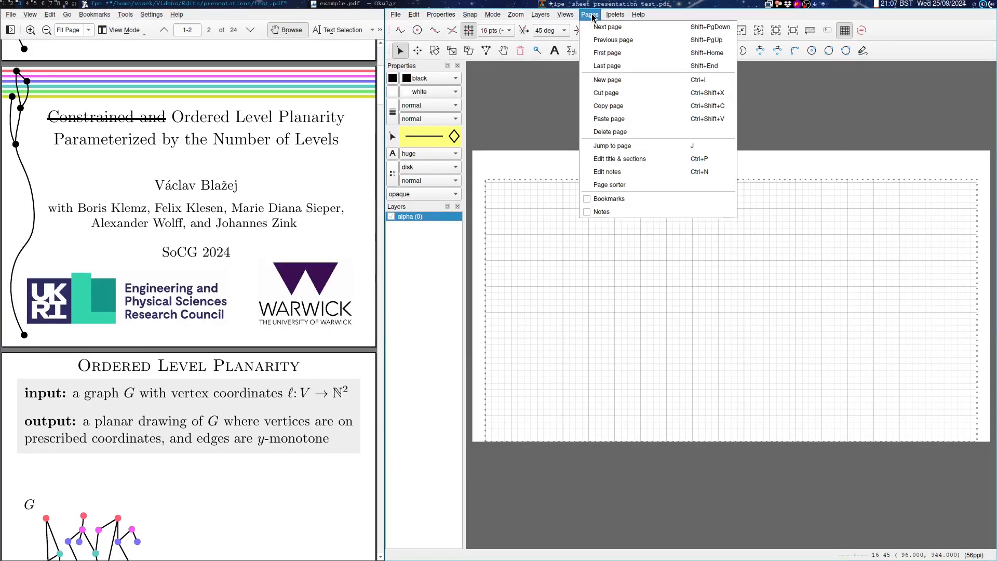
mouse_move(619, 158)
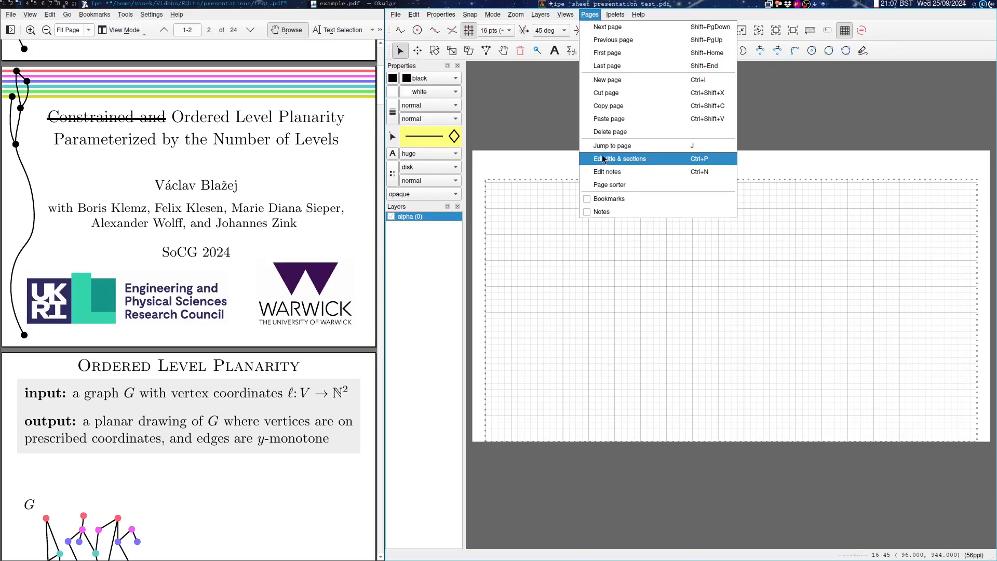
click(620, 157)
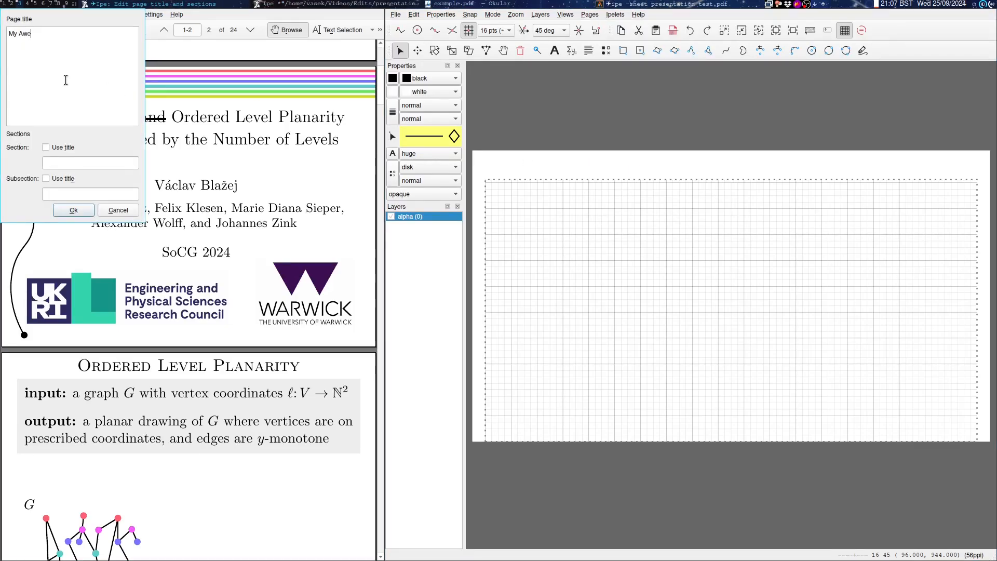
click(73, 209)
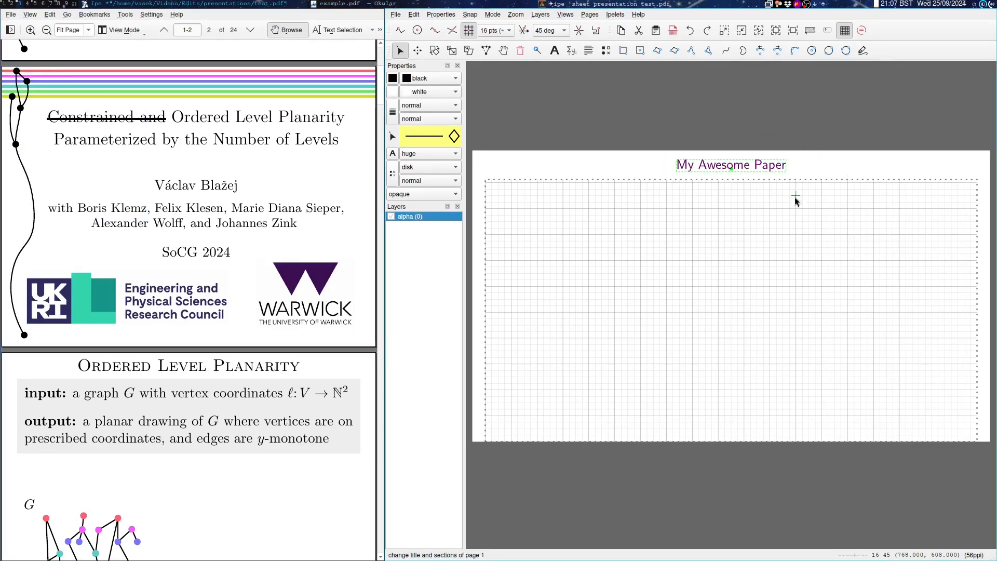
mouse_move(659, 156)
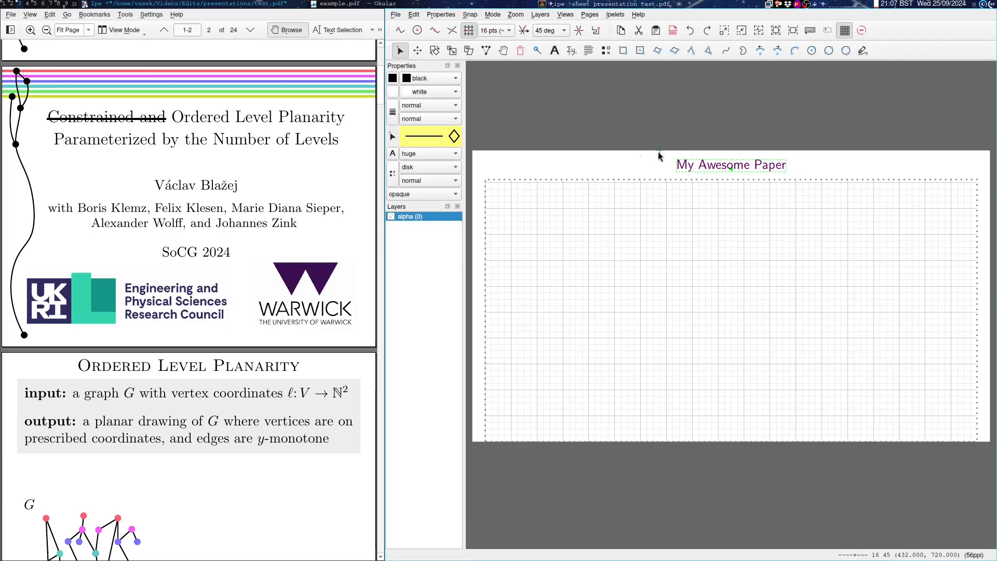
click(589, 13)
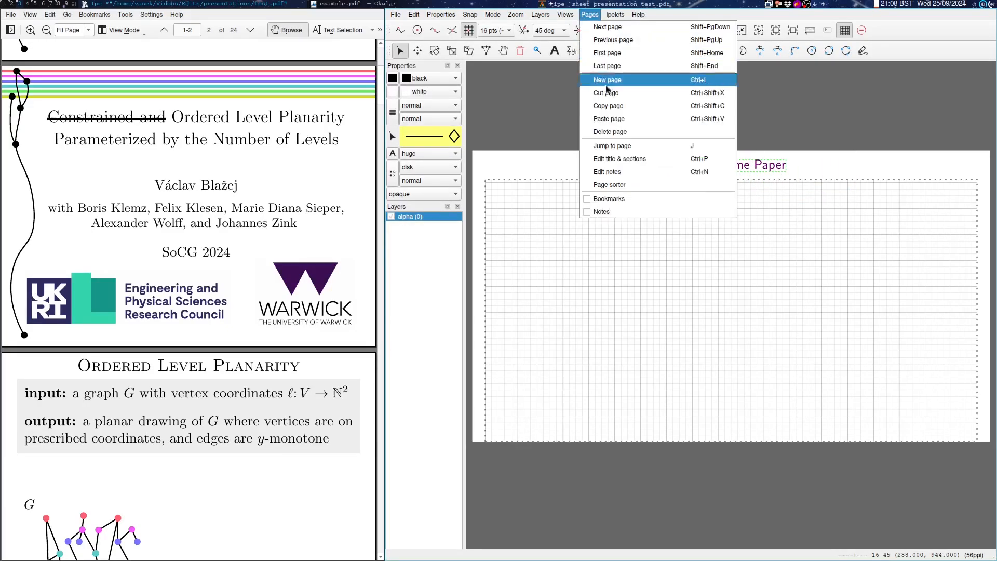
Clear the page title and edit the My Awesome Paper text object into a huge two-line title
click(619, 158)
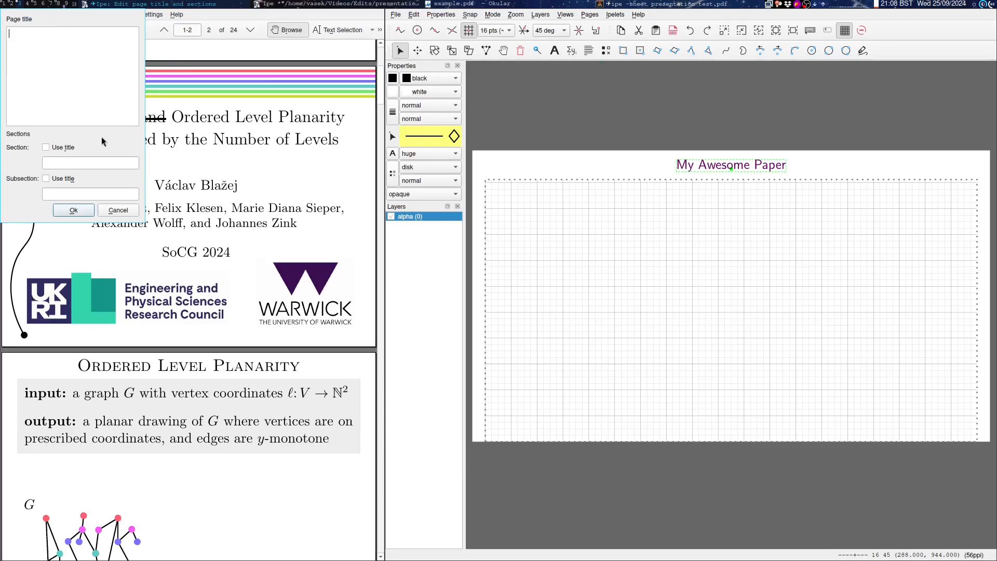
click(73, 210)
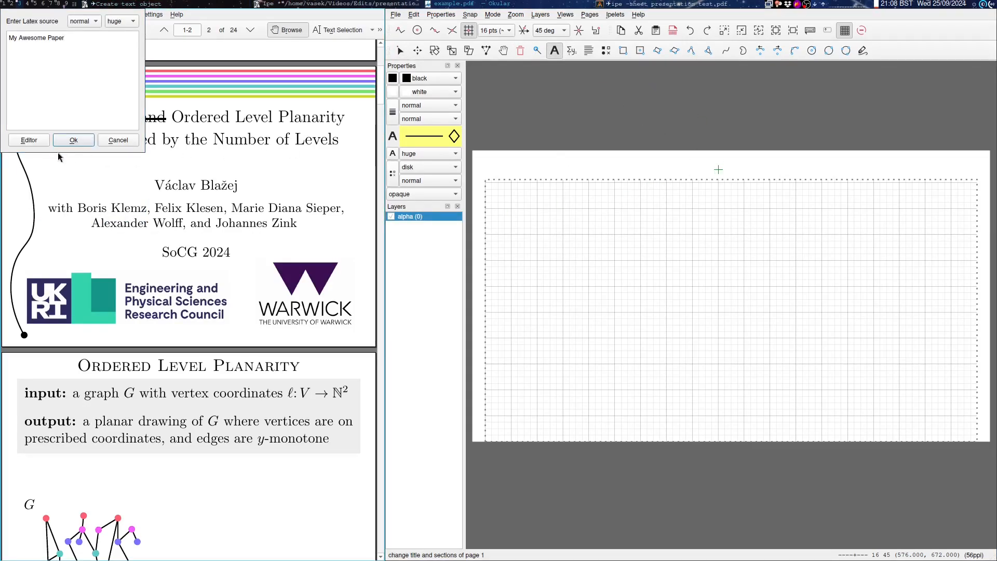
right_click(792, 164)
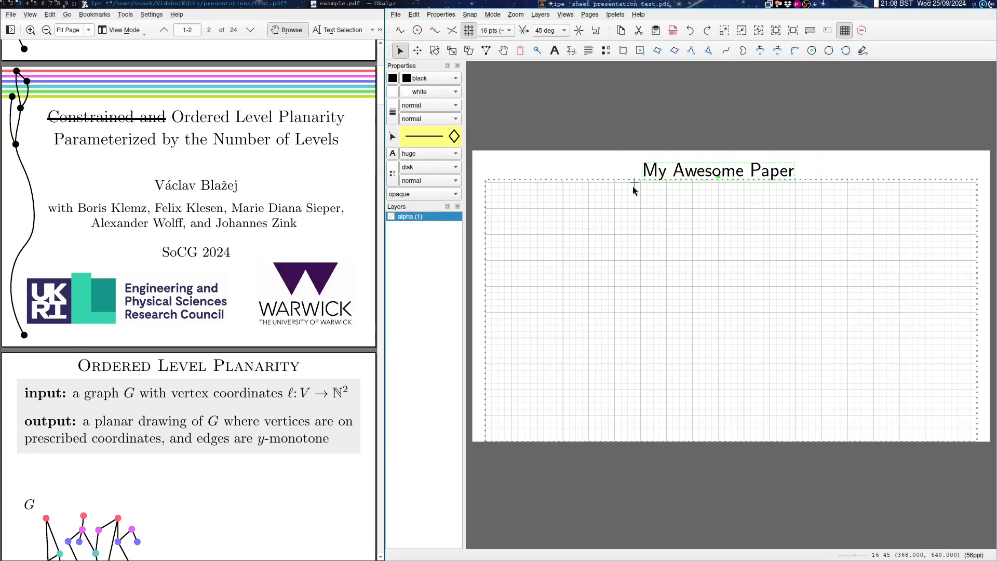
double_click(718, 170)
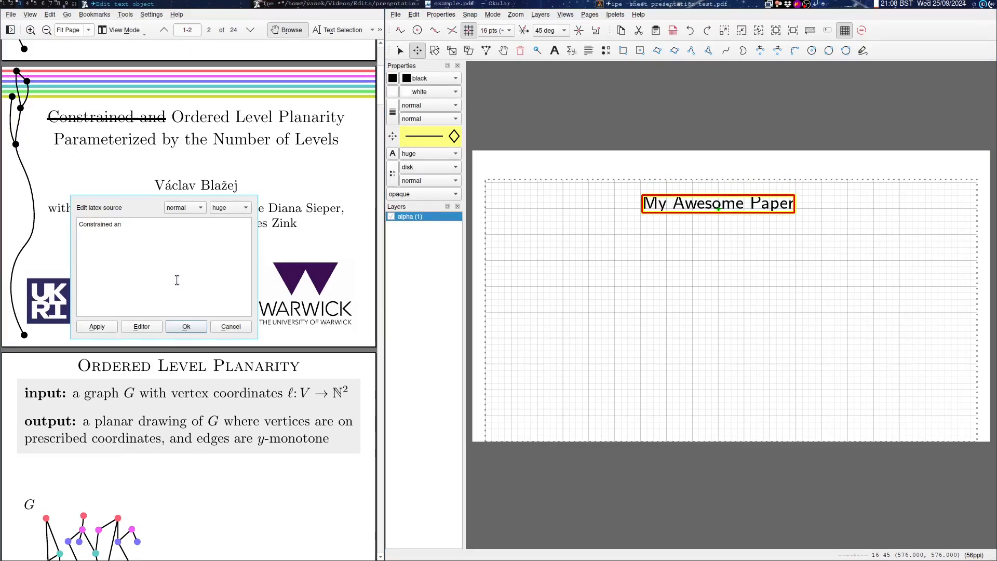
click(185, 326)
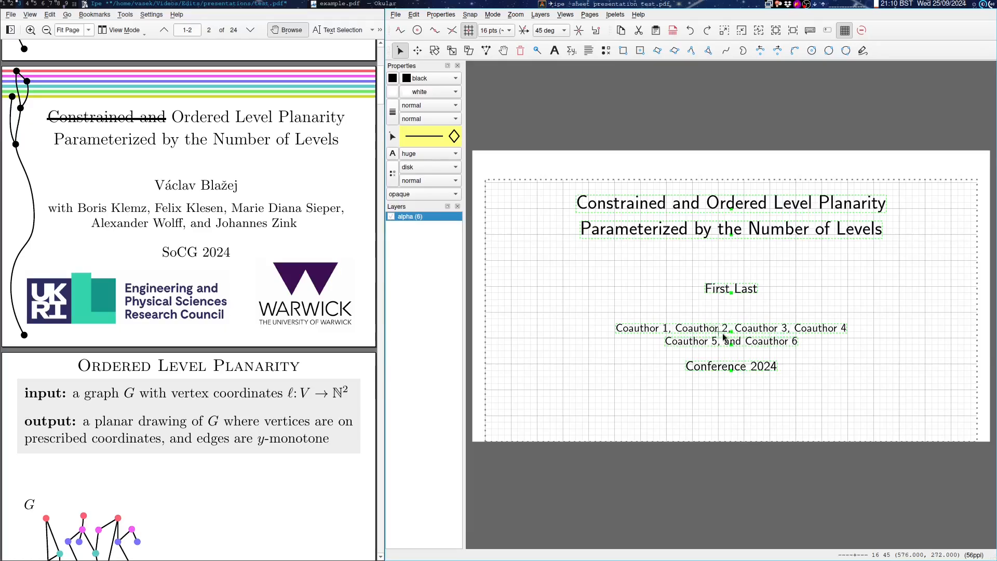
mouse_move(783, 323)
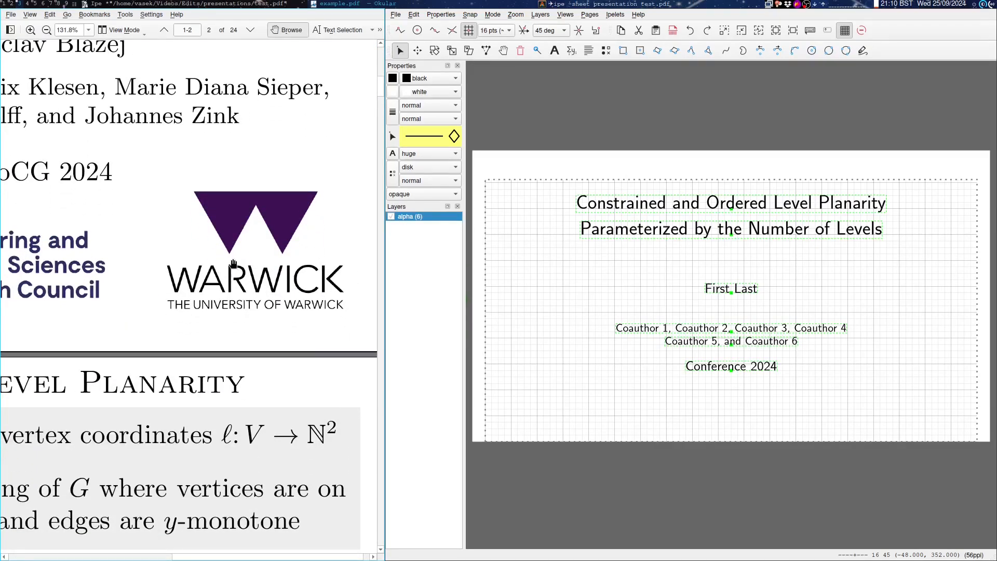
mouse_move(322, 189)
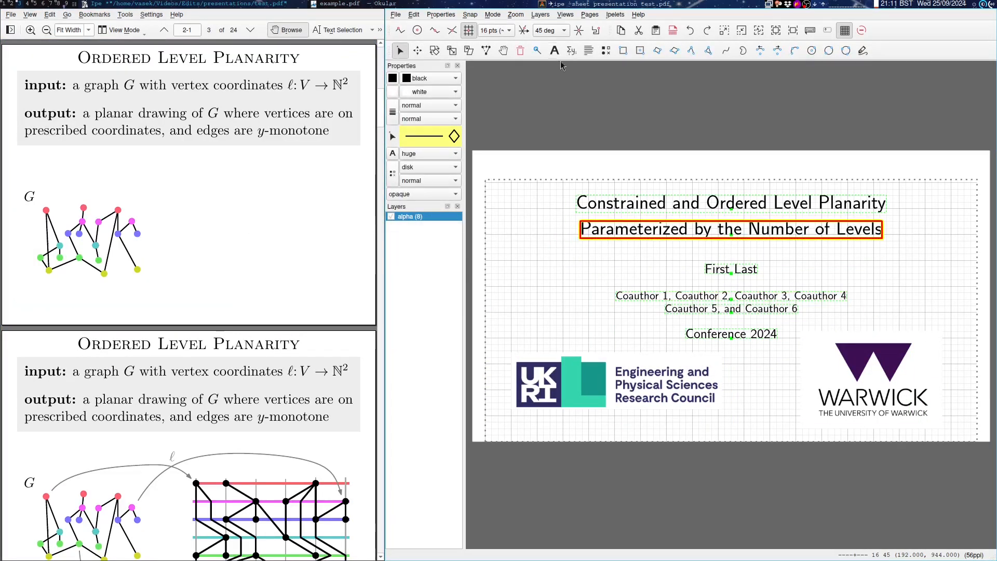
Add a new page after the title slide and start an \textbf{input:} text object on it
click(590, 14)
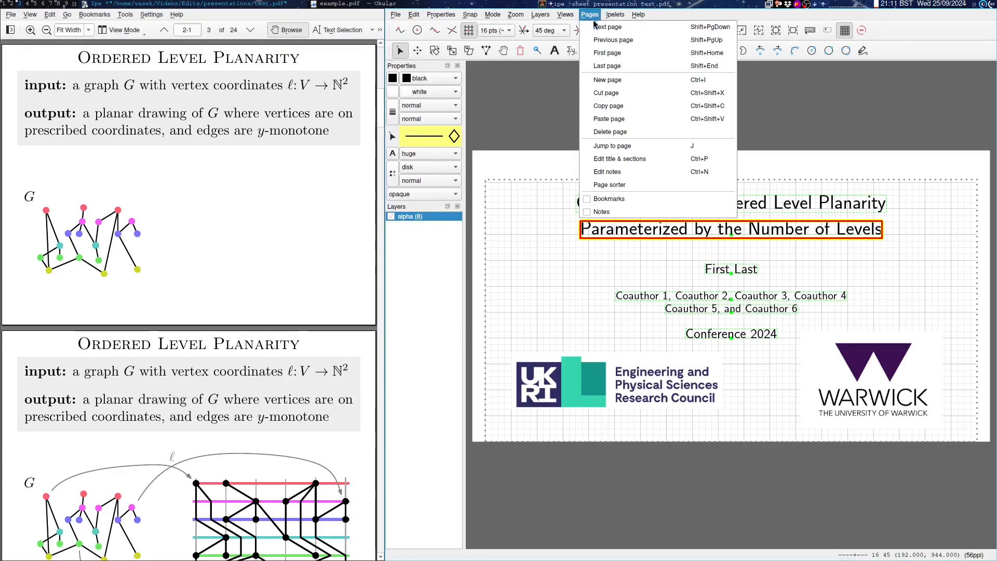
mouse_move(607, 80)
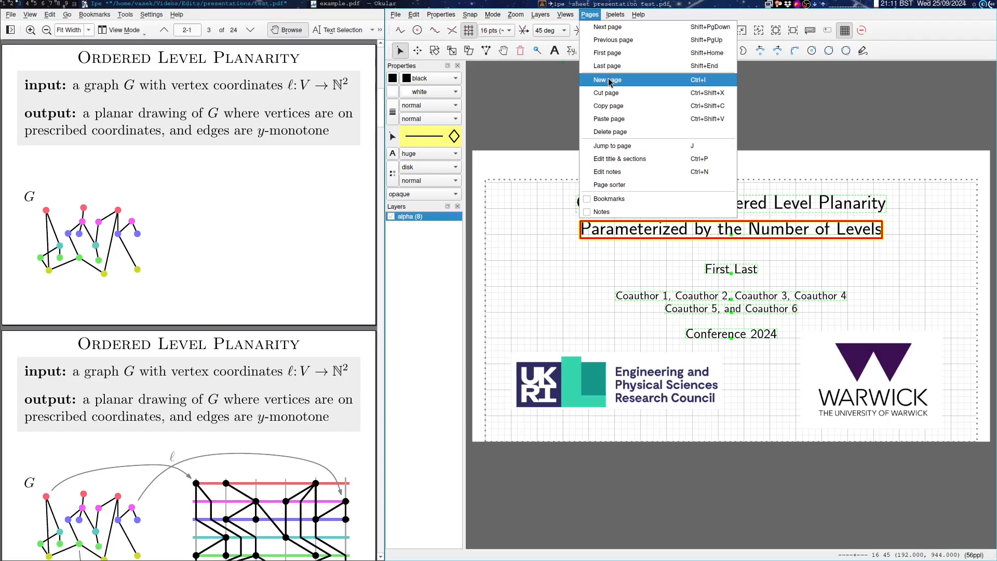
click(606, 80)
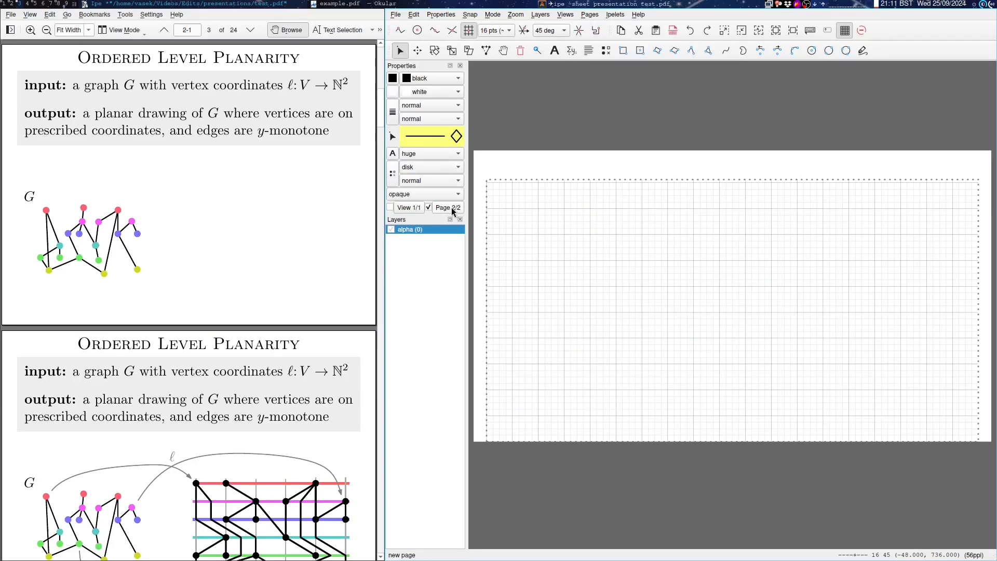
click(391, 208)
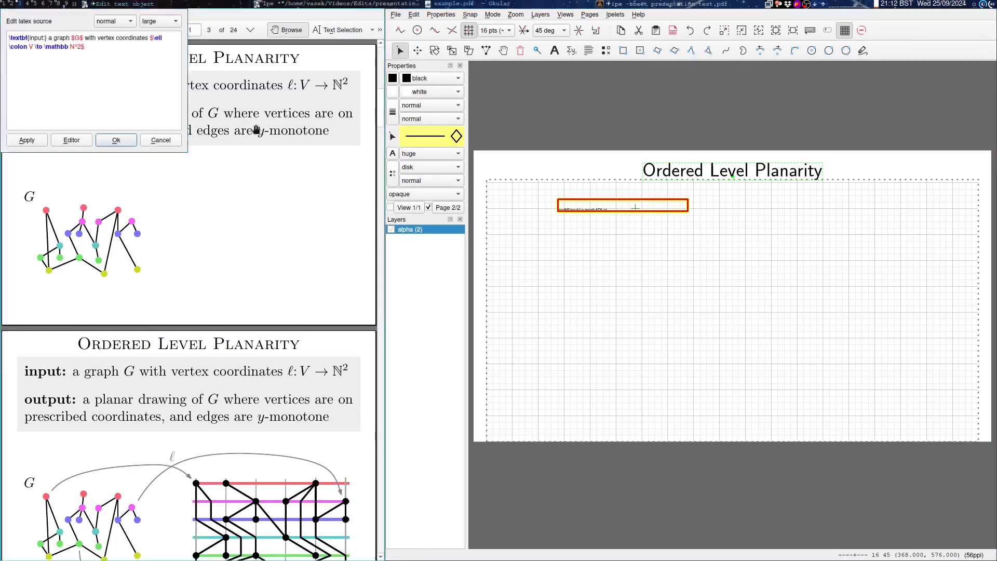
Apply the input definition for graph G and open Document properties to add amssymb to the preamble
click(115, 140)
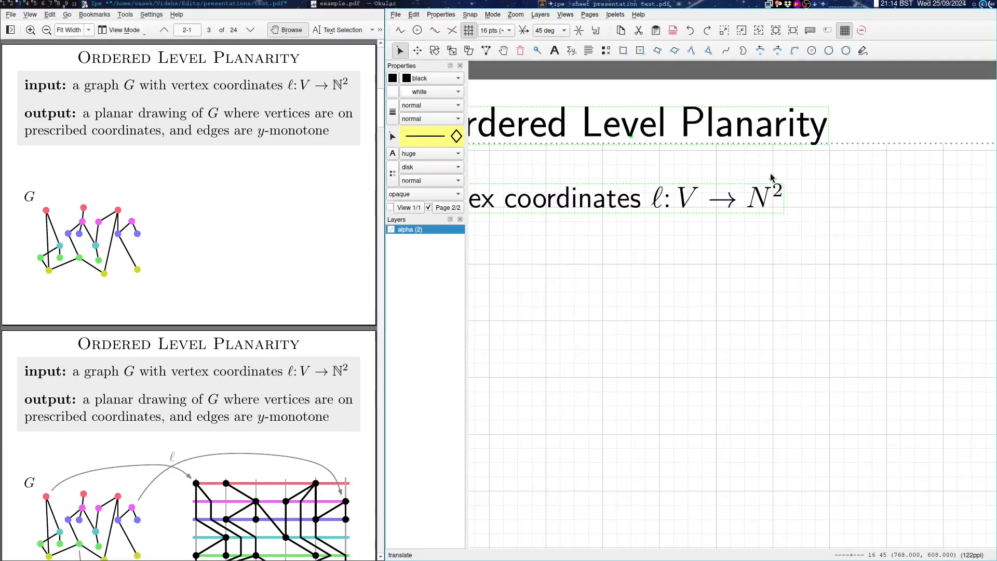
mouse_move(738, 213)
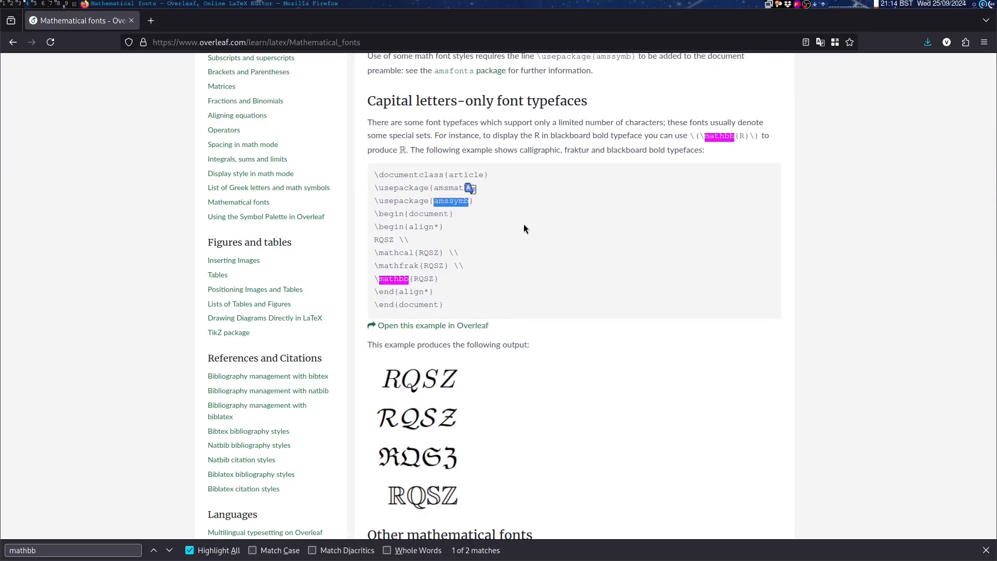
click(414, 14)
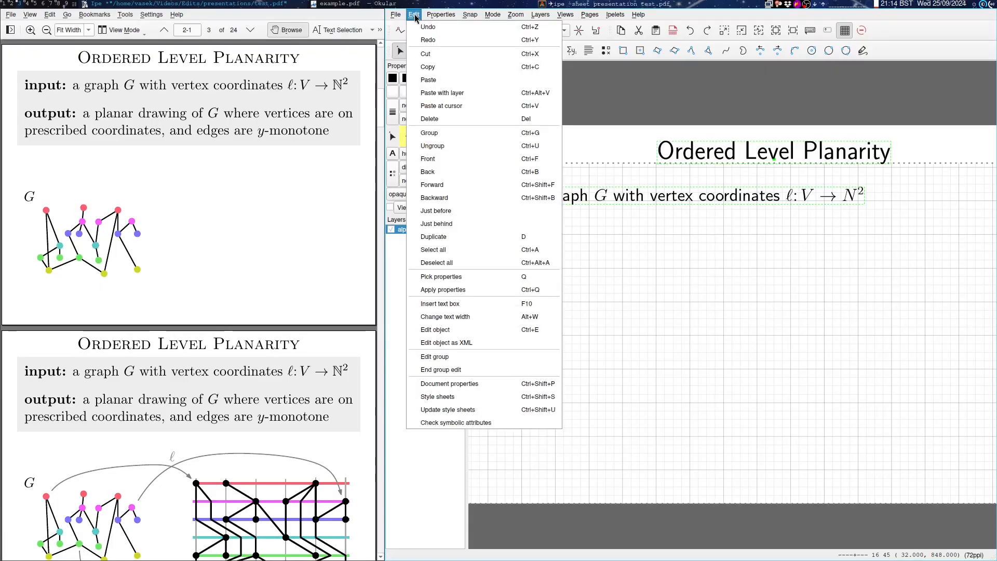
click(448, 383)
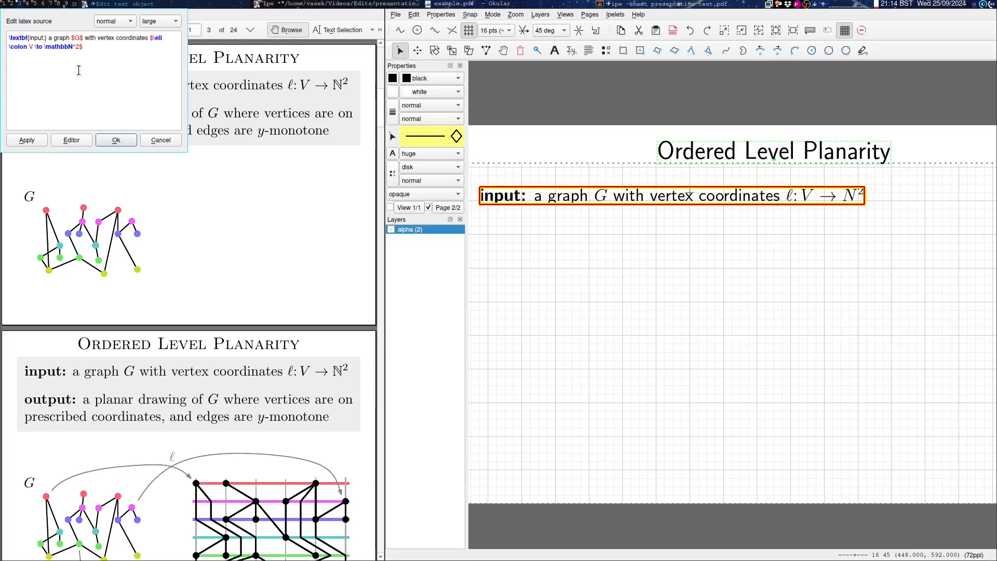
Apply the corrected \mathbb{N}^2 source and the output line about planar y-monotone drawings
click(116, 140)
text(output)
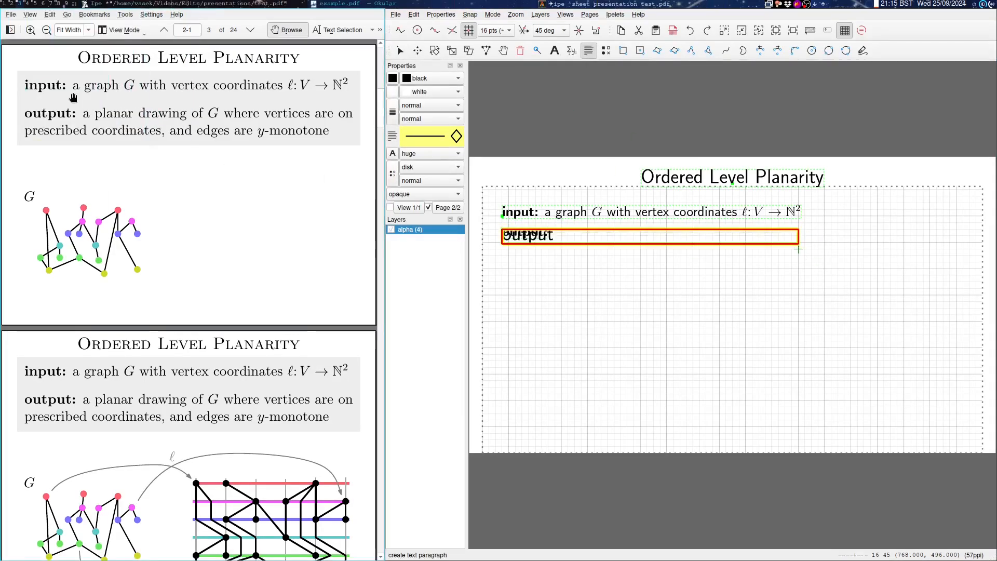
double_click(522, 235)
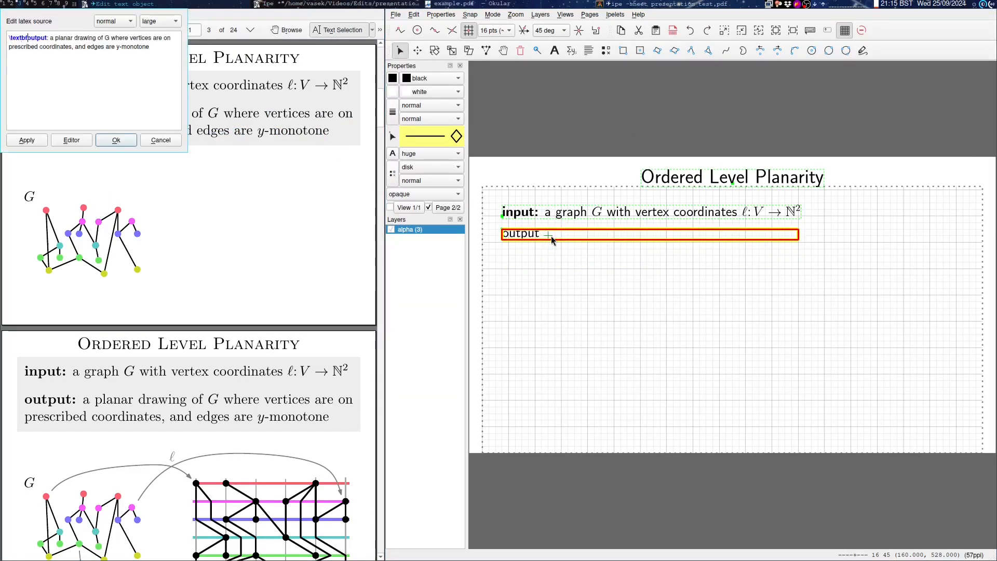
click(116, 140)
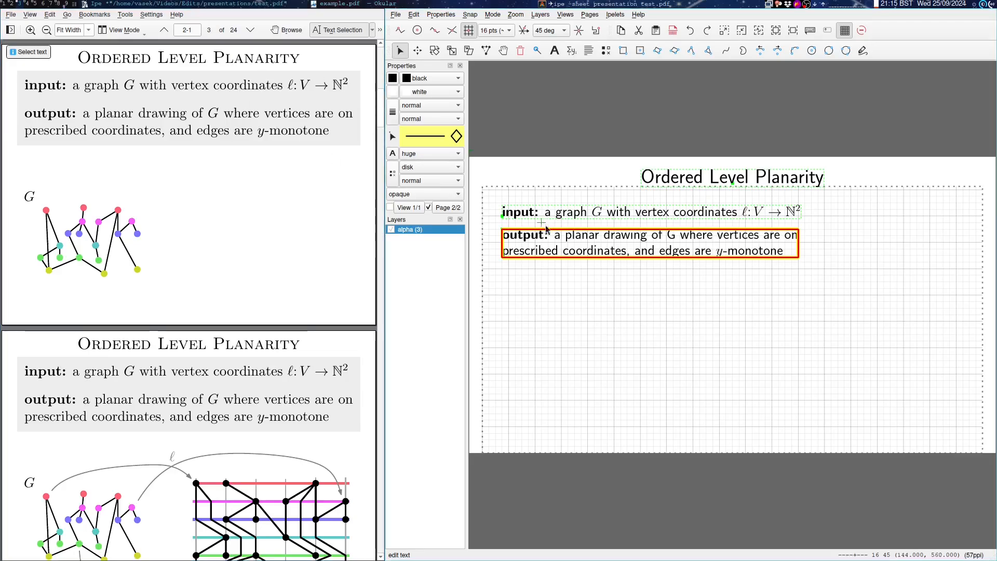
click(648, 211)
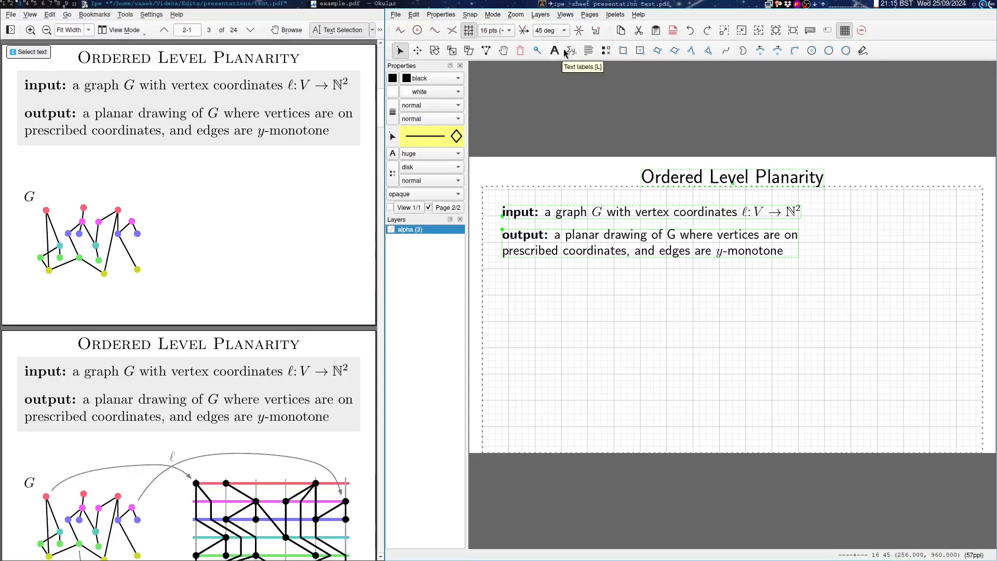
double_click(648, 211)
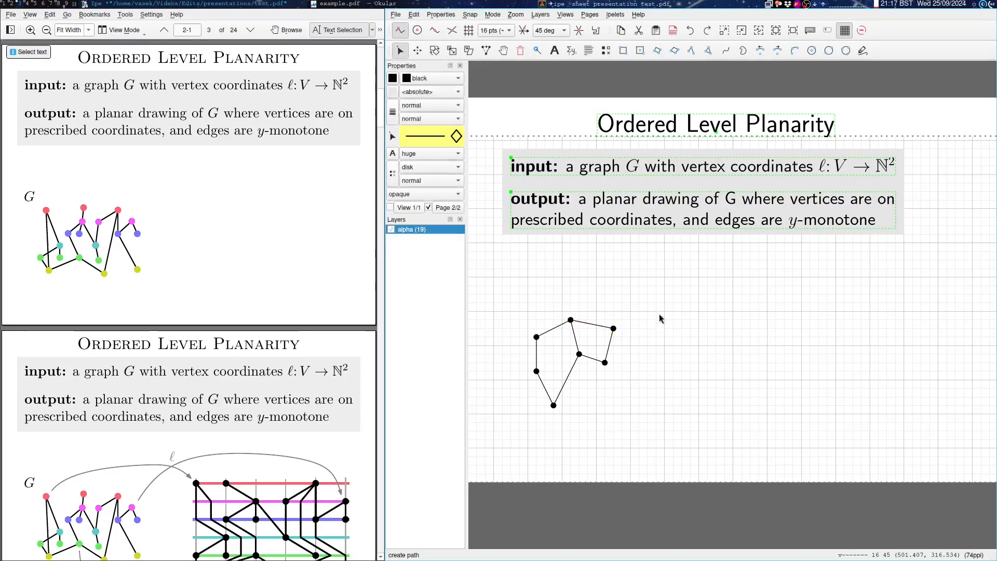
mouse_move(622, 268)
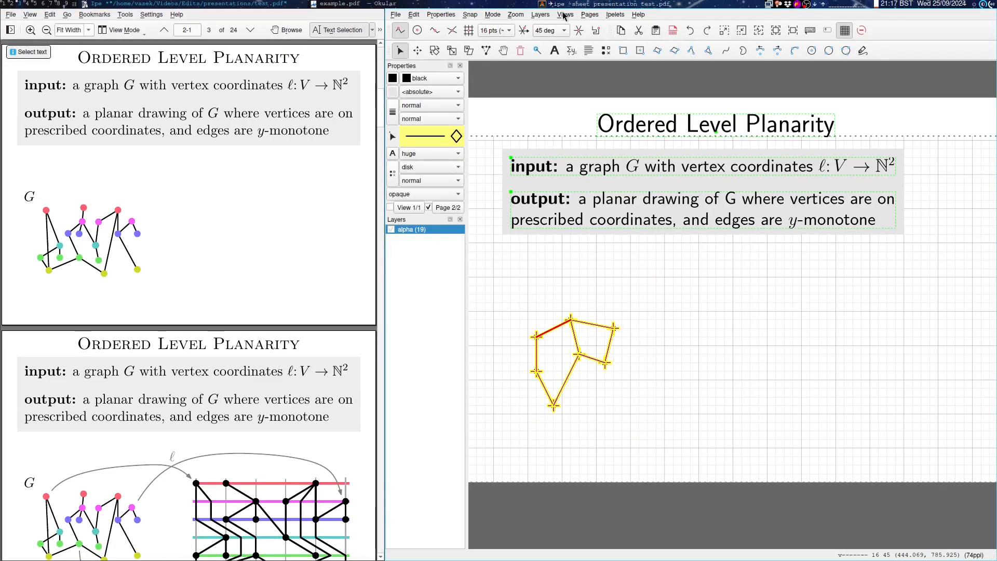
Create layer beta with a new view and paste a copy of the selected small graph into it
click(564, 14)
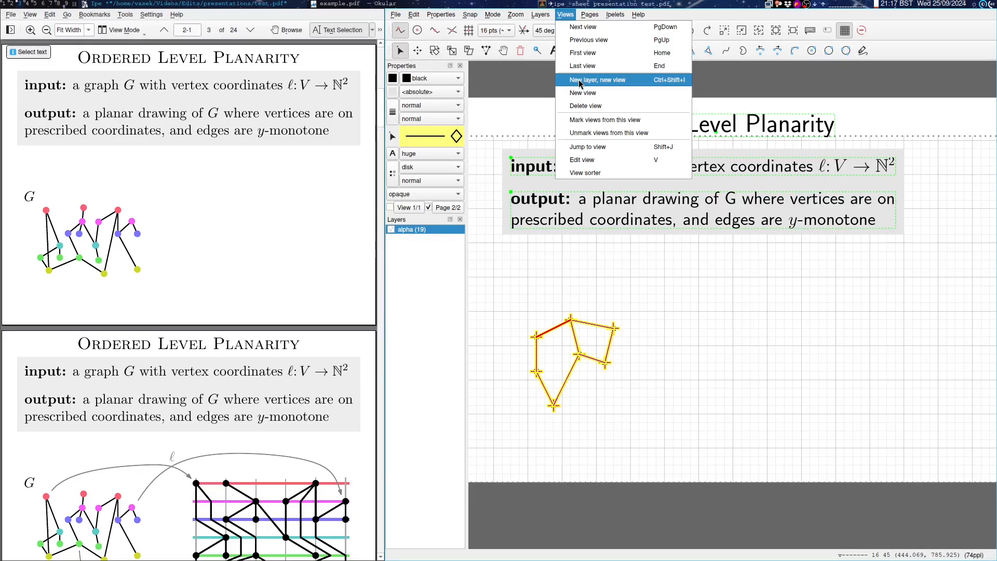
click(594, 80)
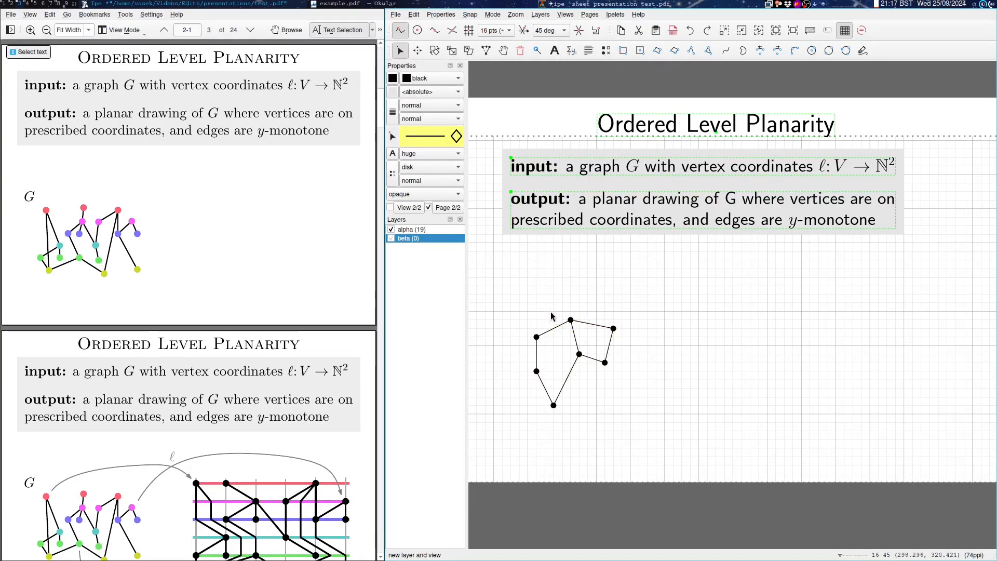
drag(505, 290, 633, 427)
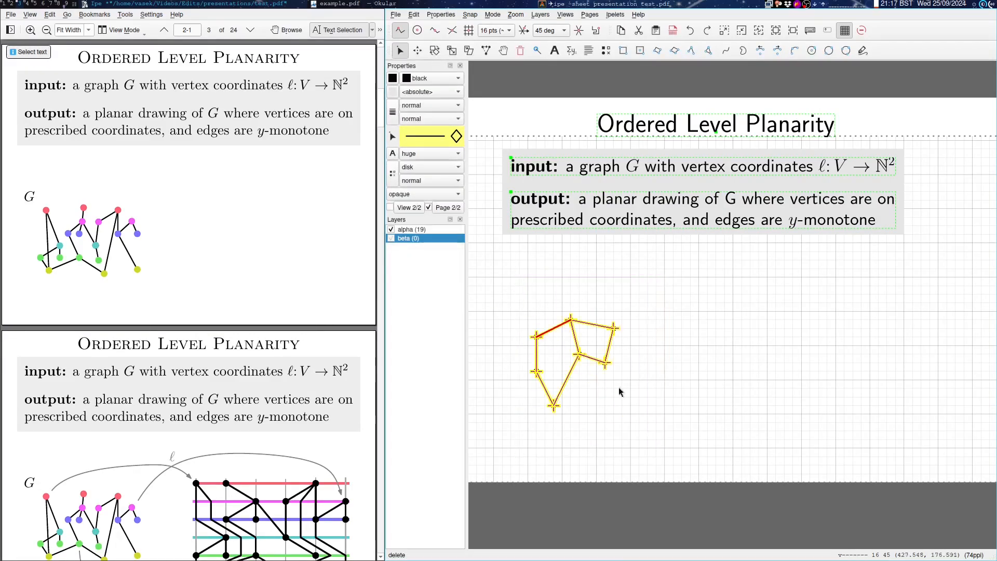
key(ctrl+v)
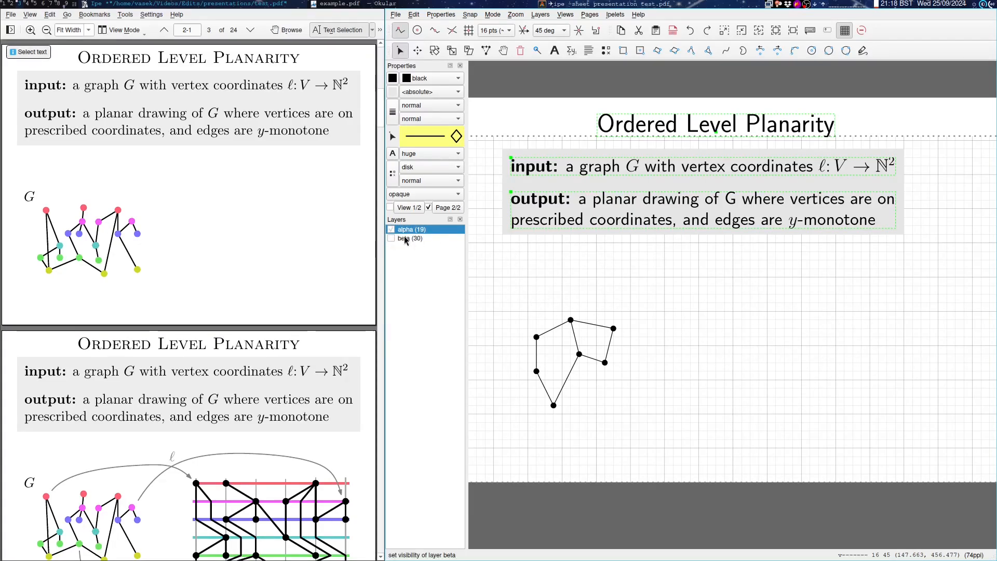
Show layer beta with the three graph copies in view 2 and browse the layer and view commands
click(391, 238)
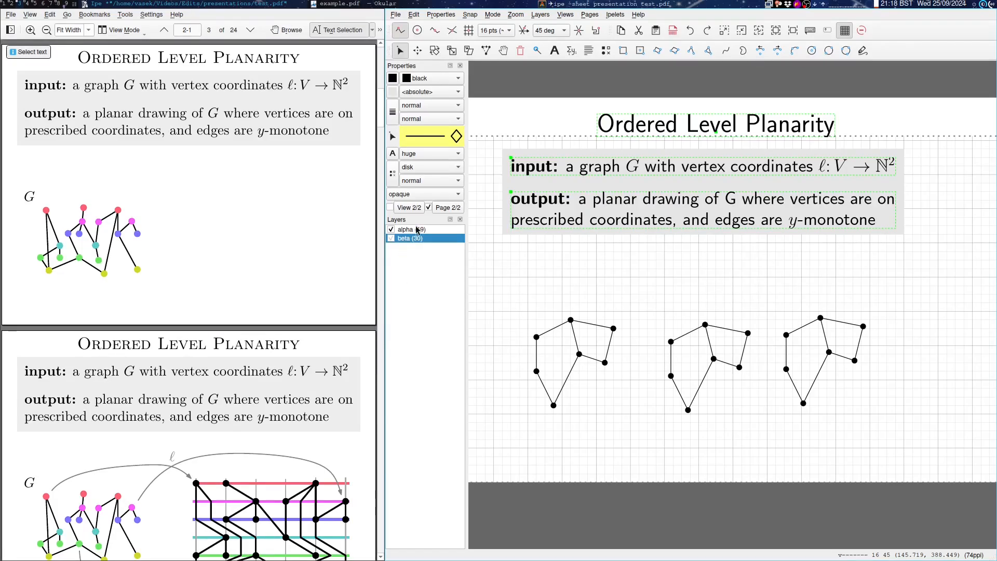
mouse_move(422, 265)
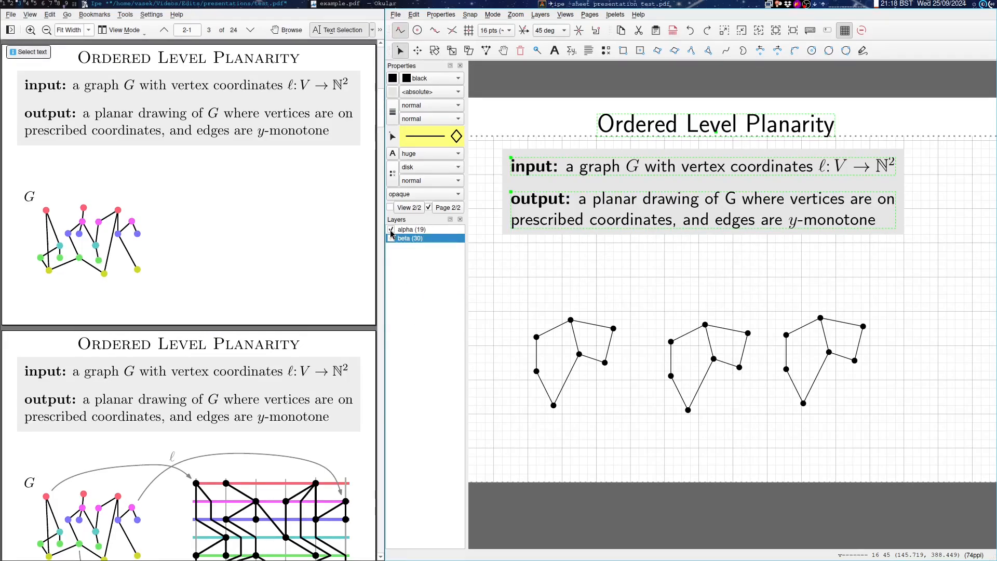
click(392, 238)
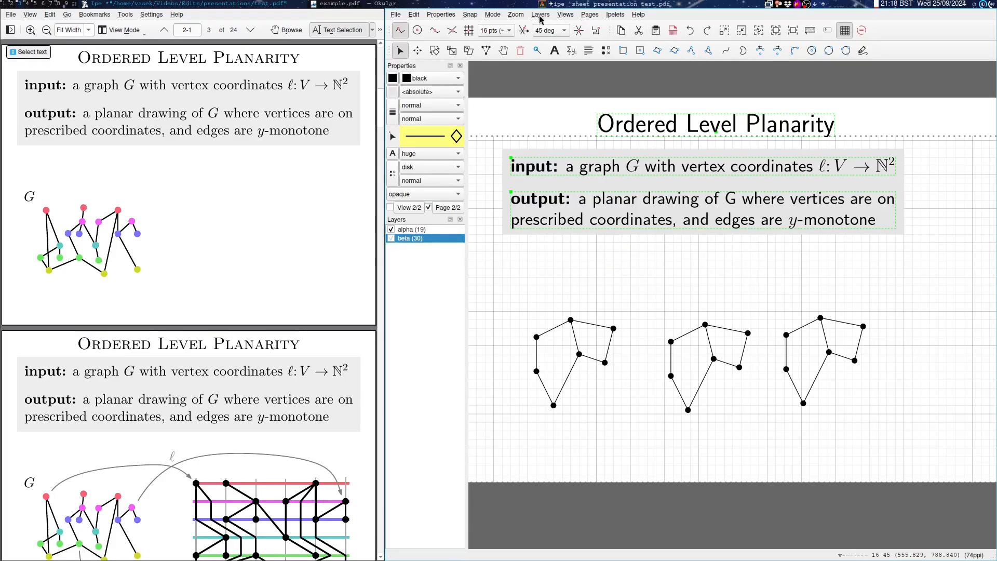
click(539, 13)
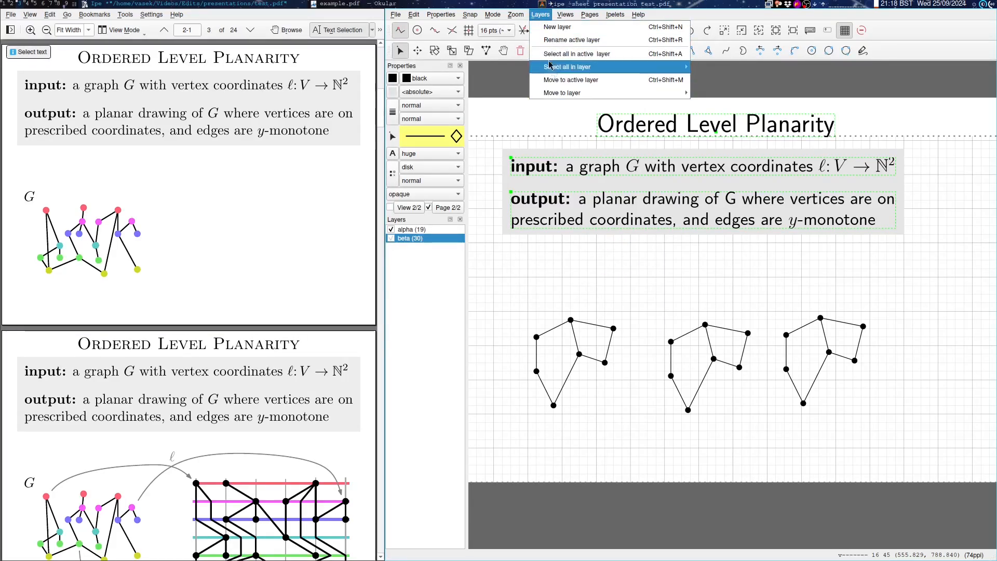
click(564, 14)
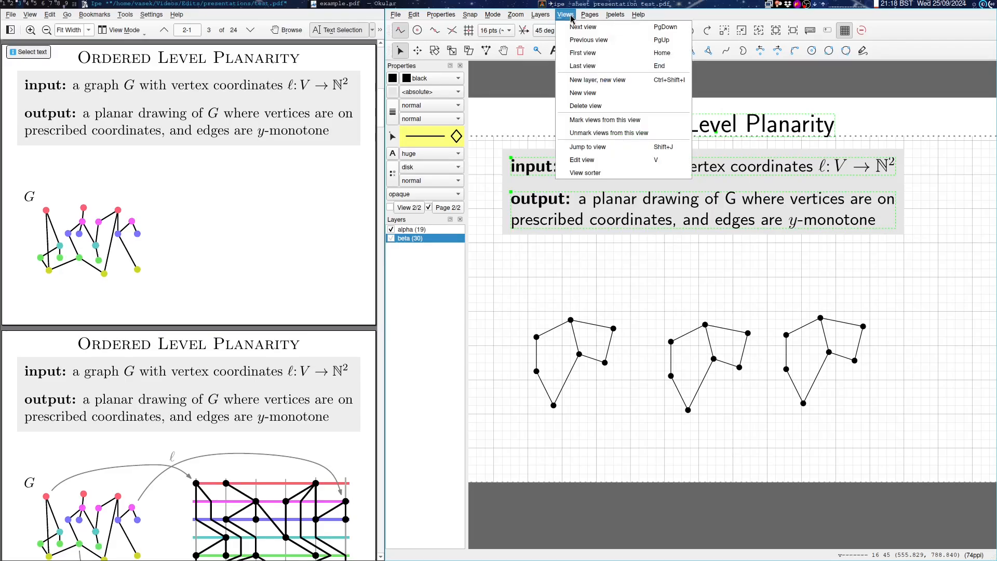
mouse_move(588, 146)
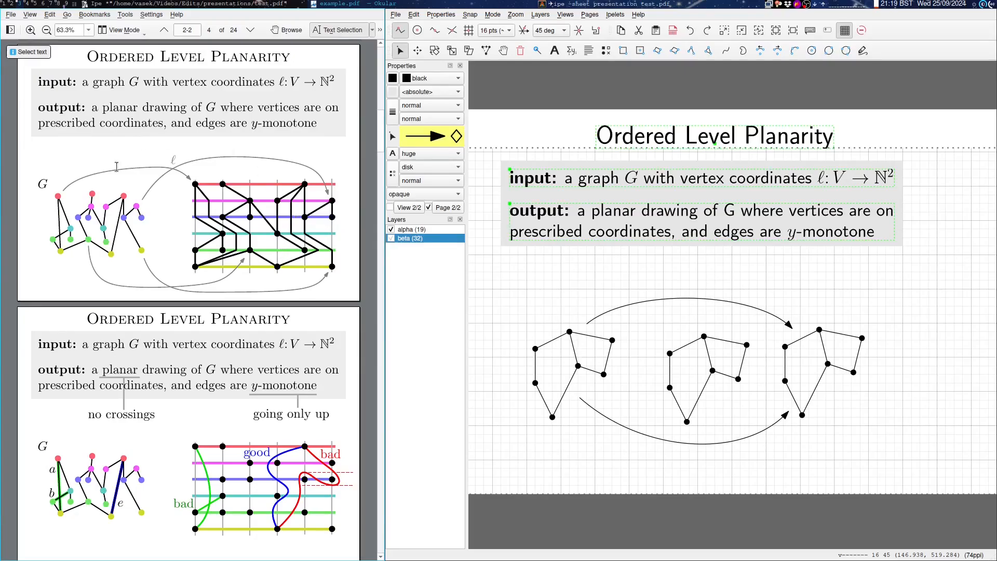
mouse_move(164, 184)
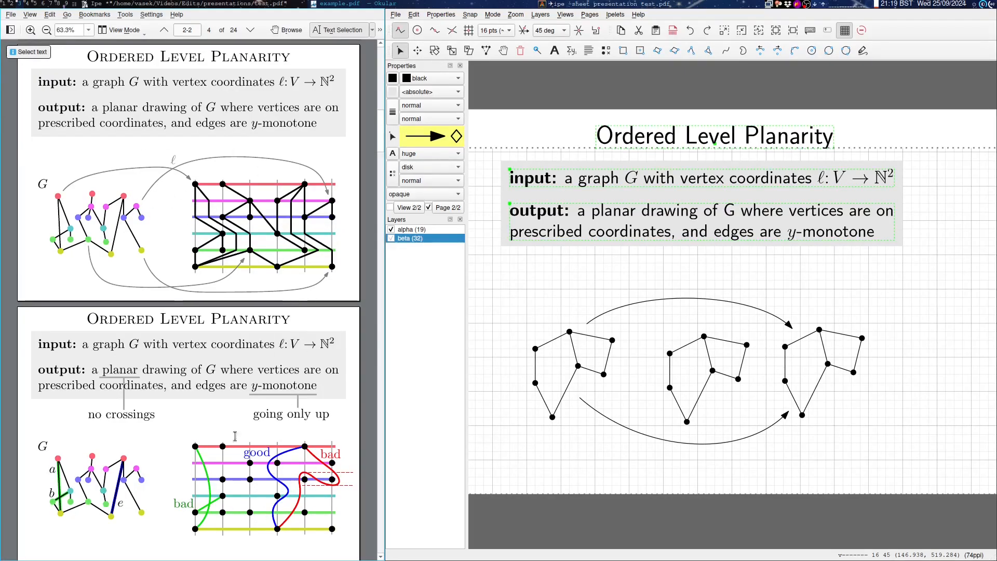
mouse_move(216, 489)
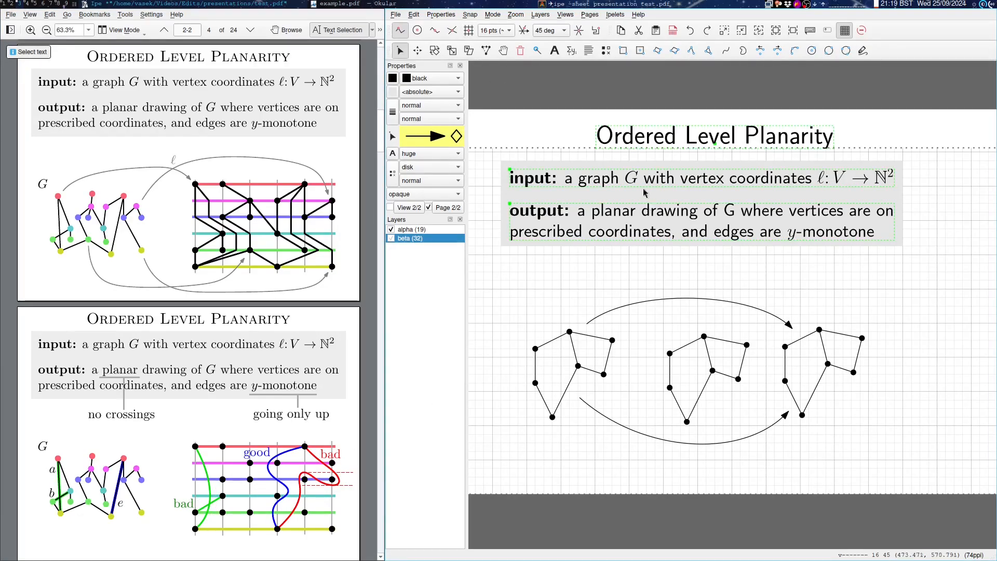
Move the curved arrows into a new layer gamma shown in view 2
click(588, 14)
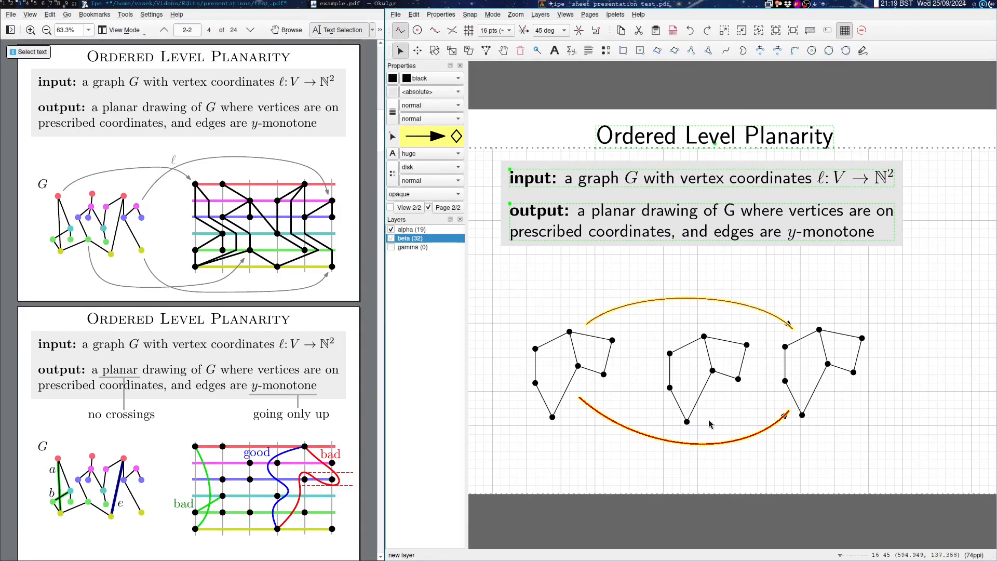
right_click(708, 423)
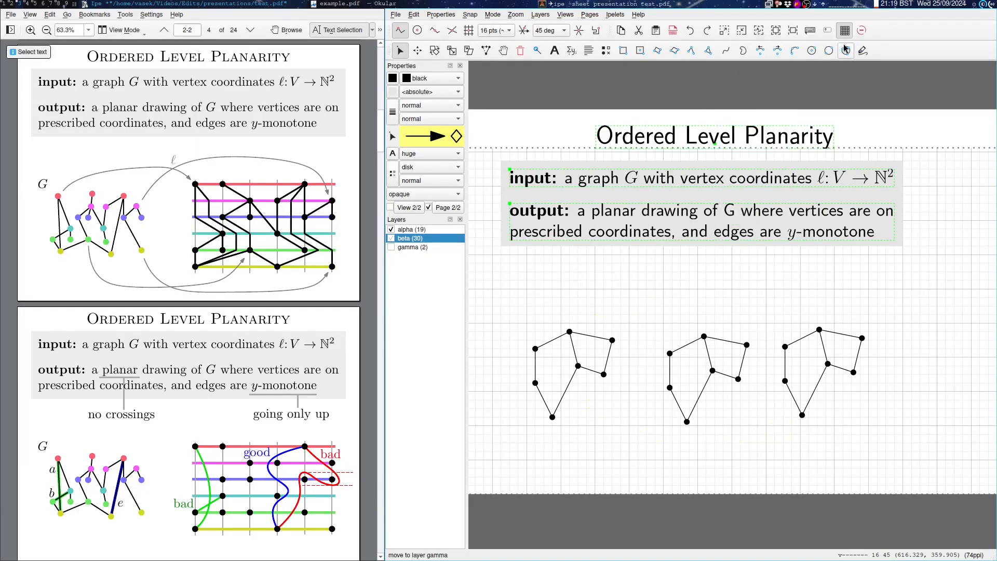
click(391, 248)
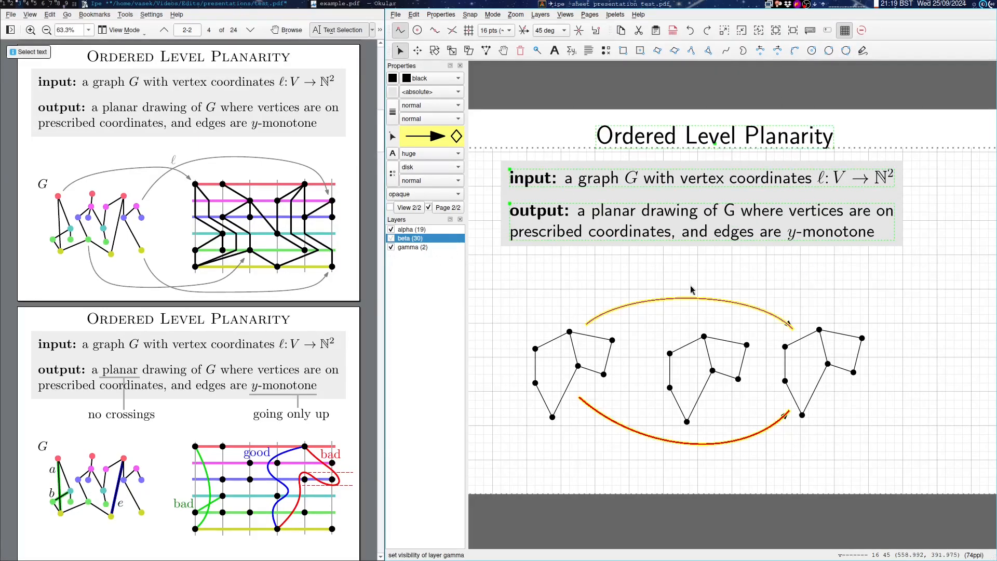
click(565, 13)
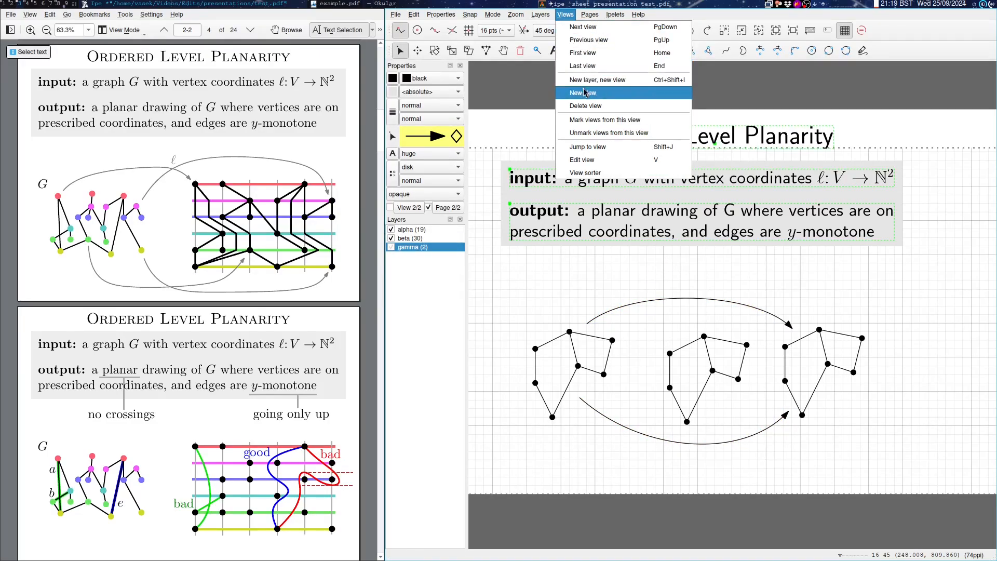
Add a third view showing new layer delta with connecting edges between the graphs, then start a fourth view
click(582, 92)
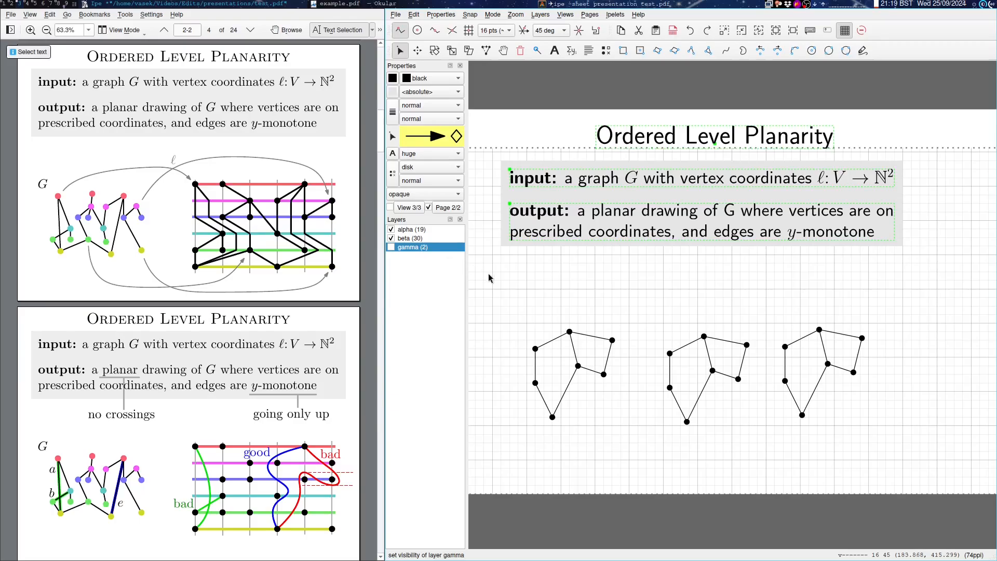
mouse_move(582, 284)
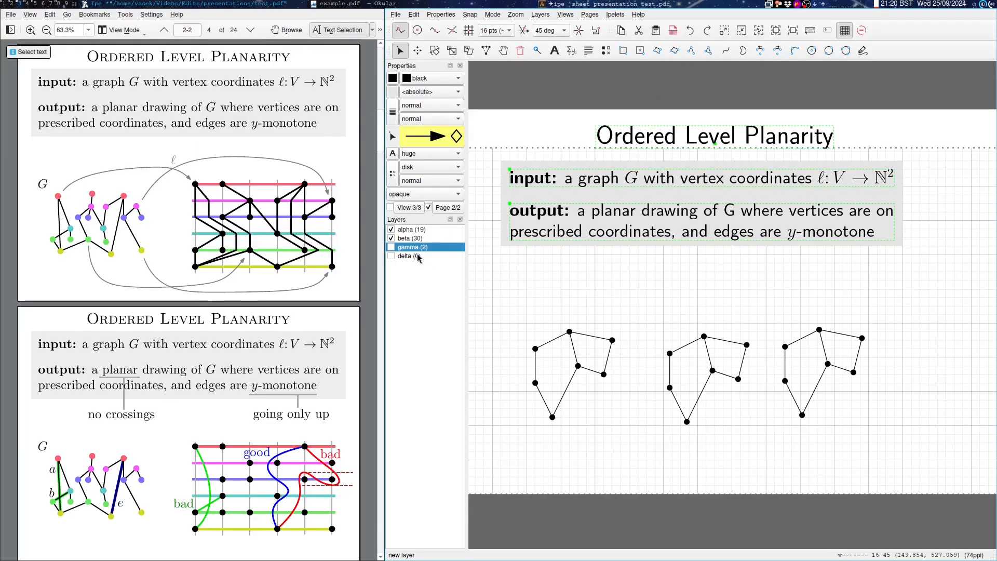
click(405, 255)
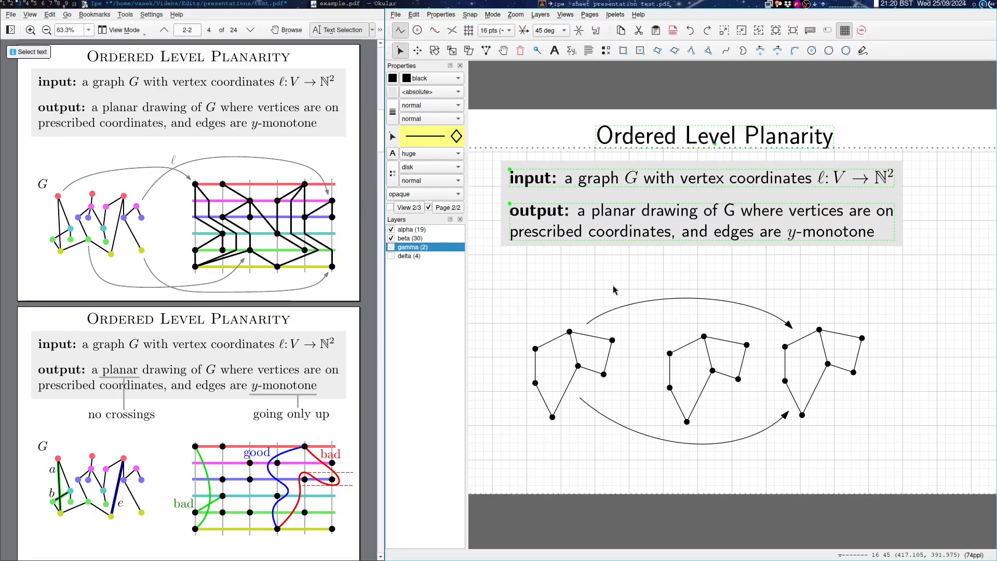
click(412, 256)
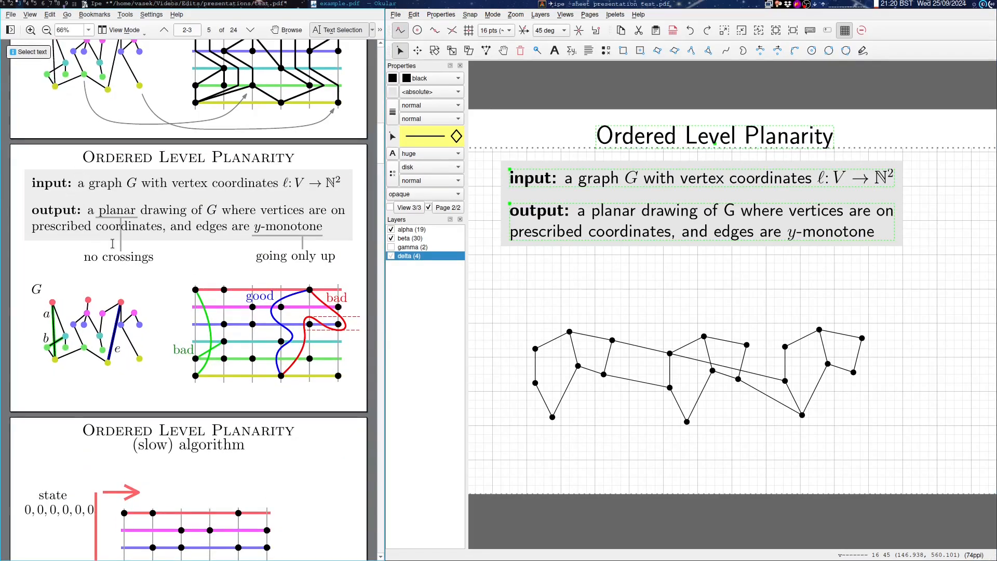
mouse_move(778, 259)
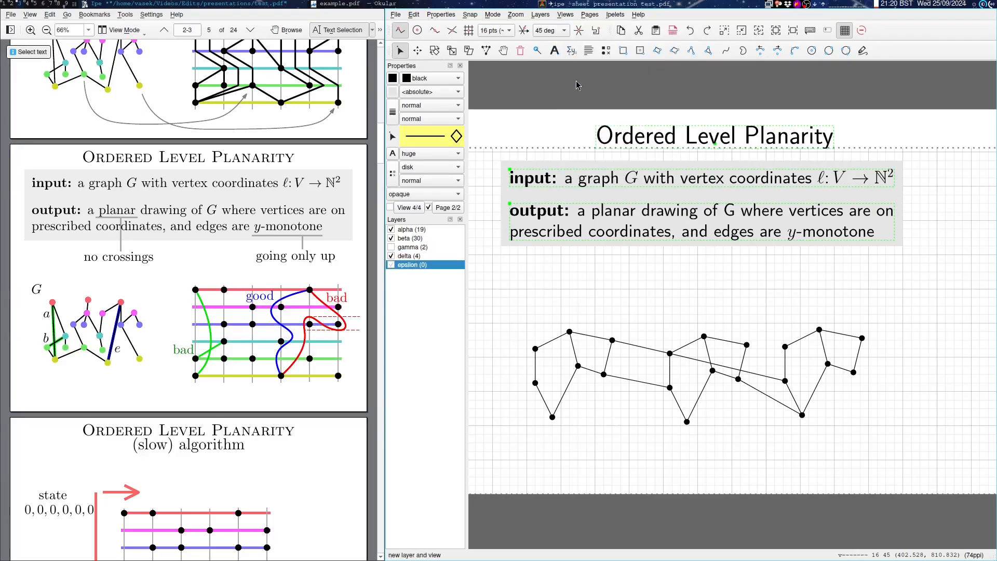
click(692, 50)
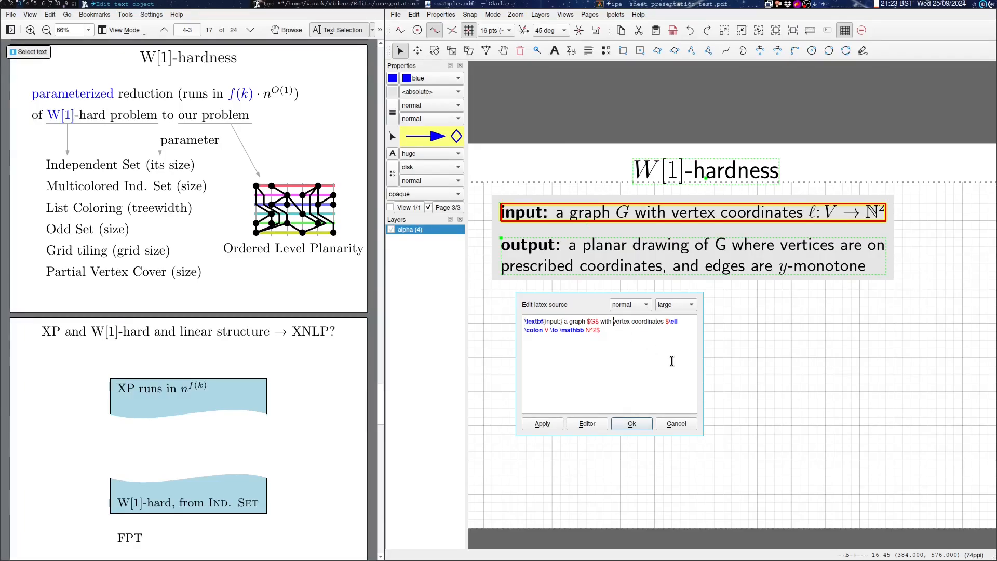
Wrap the word vertex in \textcolor{blue}{...} so it appears blue in the input line
text(\textcolor{blue}{)
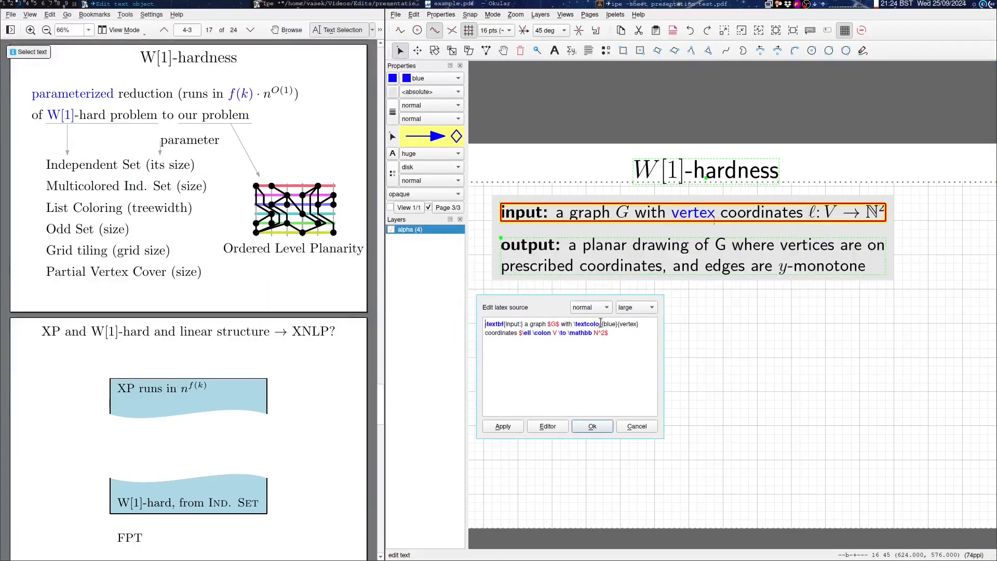
double_click(610, 324)
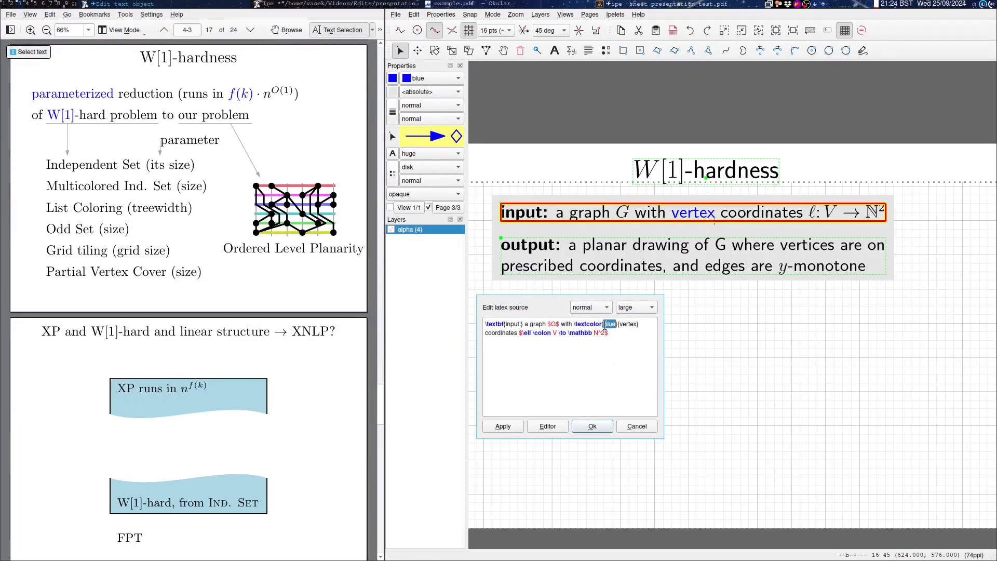
double_click(627, 324)
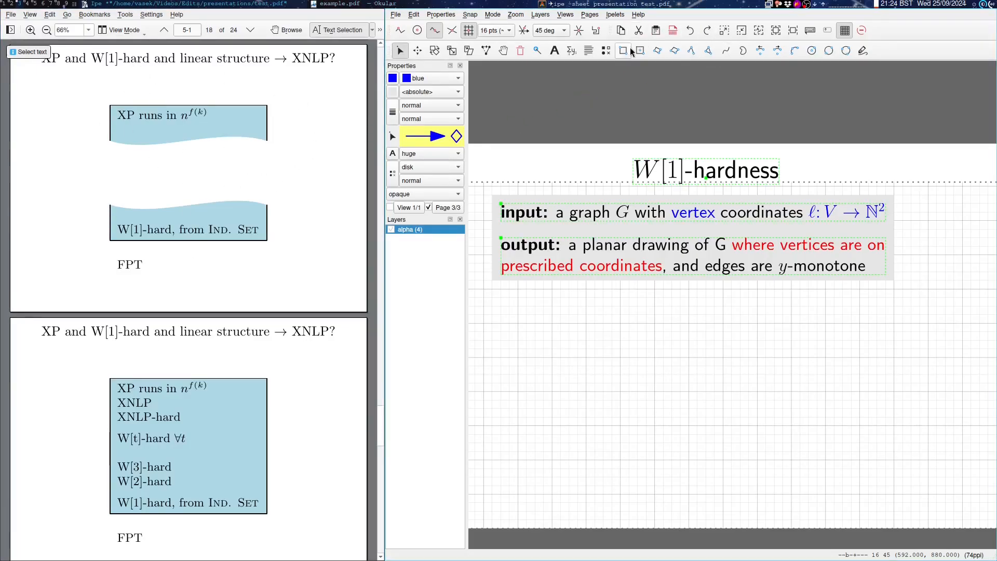
Draw a cyan rectangle, add a new view with its own layer and trace a wavy path across the box
click(623, 50)
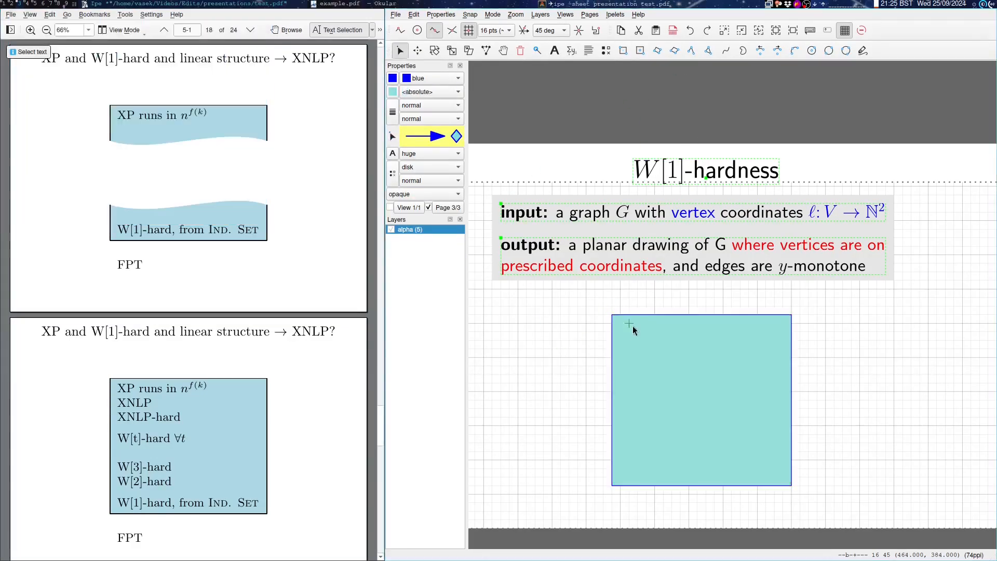
click(565, 13)
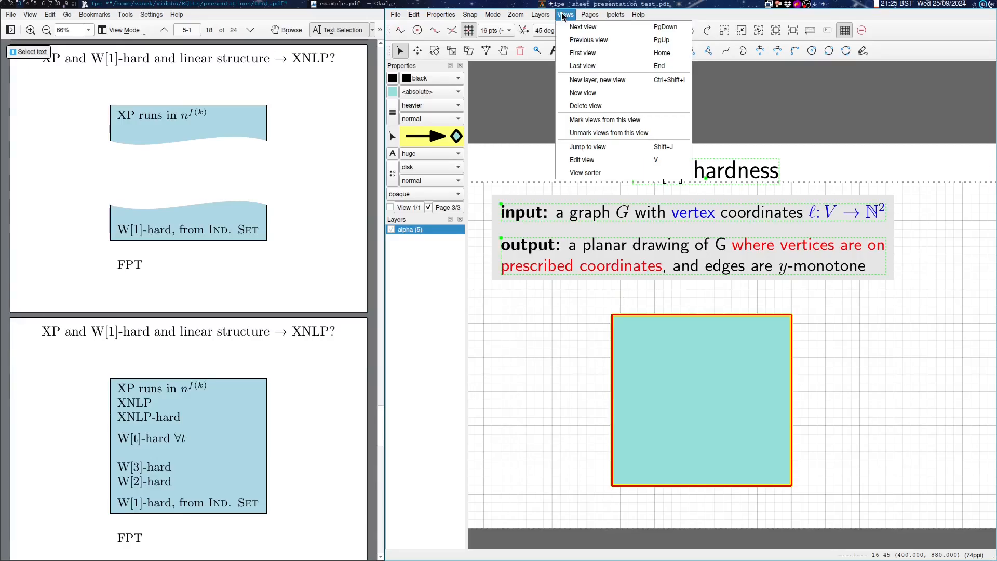
mouse_move(596, 80)
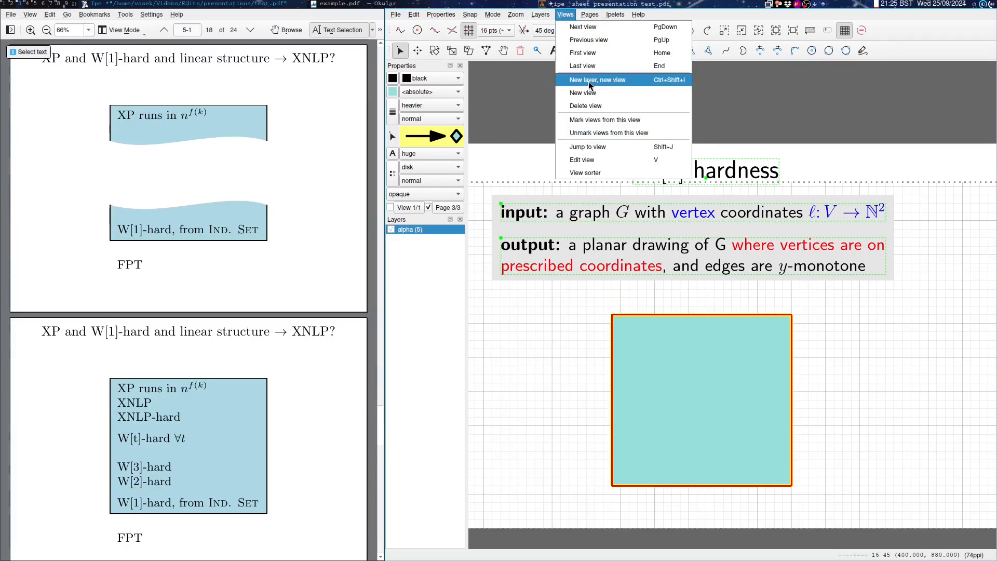
click(596, 80)
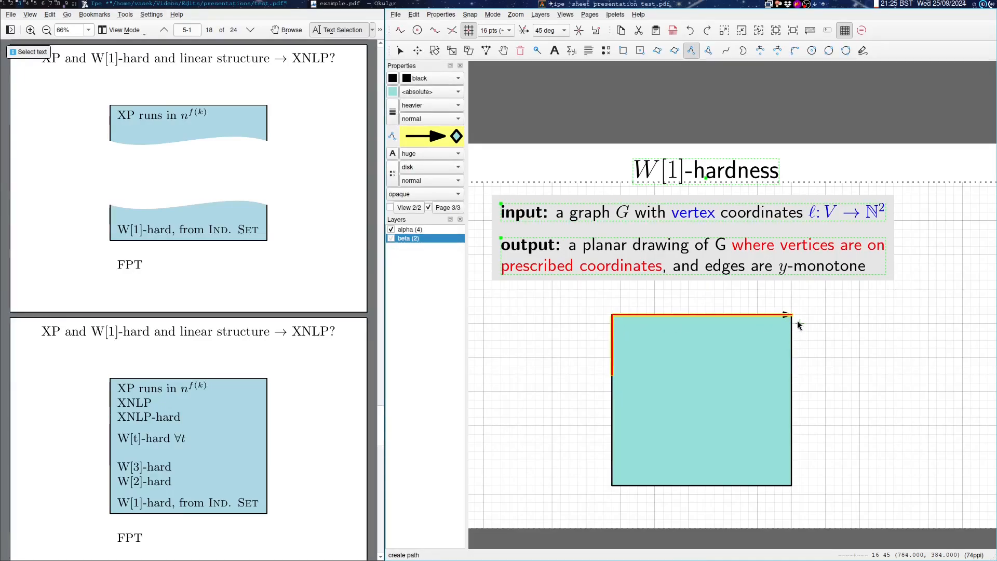
drag(788, 315, 791, 374)
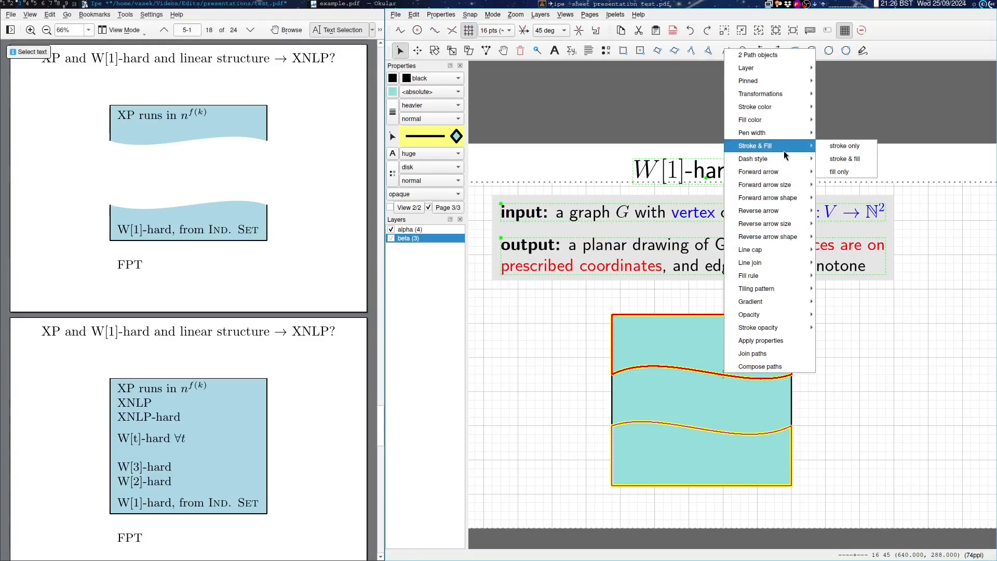
mouse_move(754, 106)
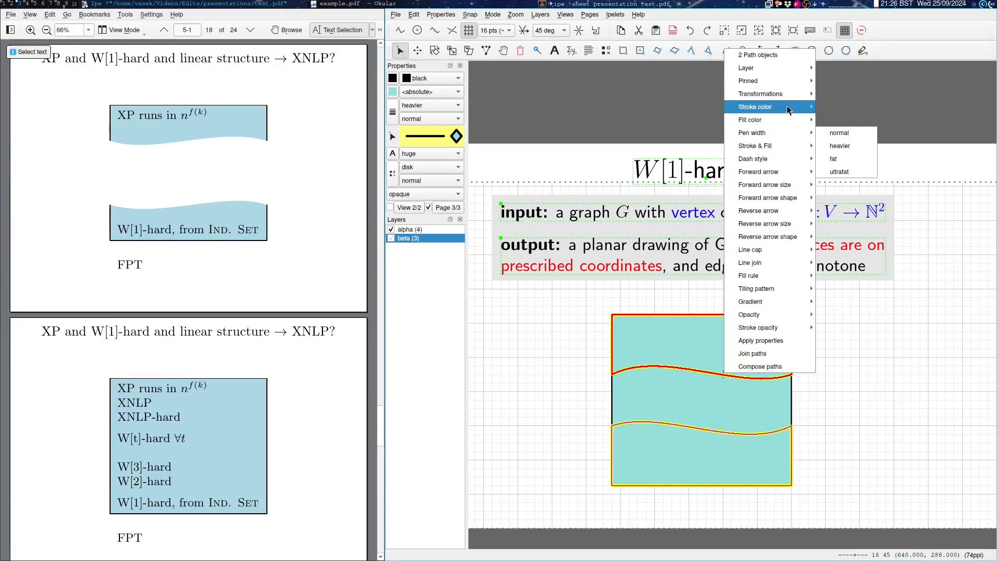
Create a new layer for the split halves and make layer beta visible in this view
click(540, 13)
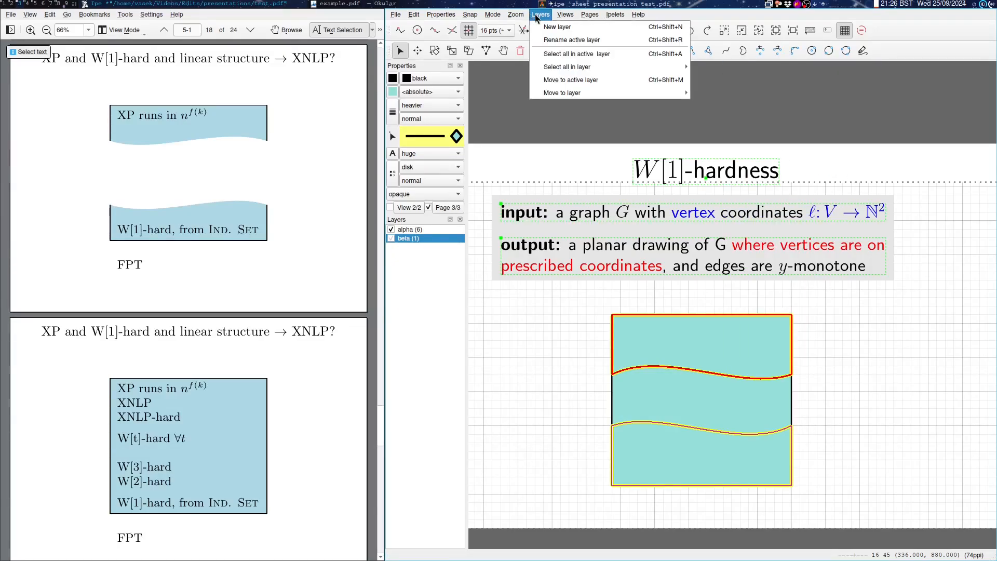
click(556, 27)
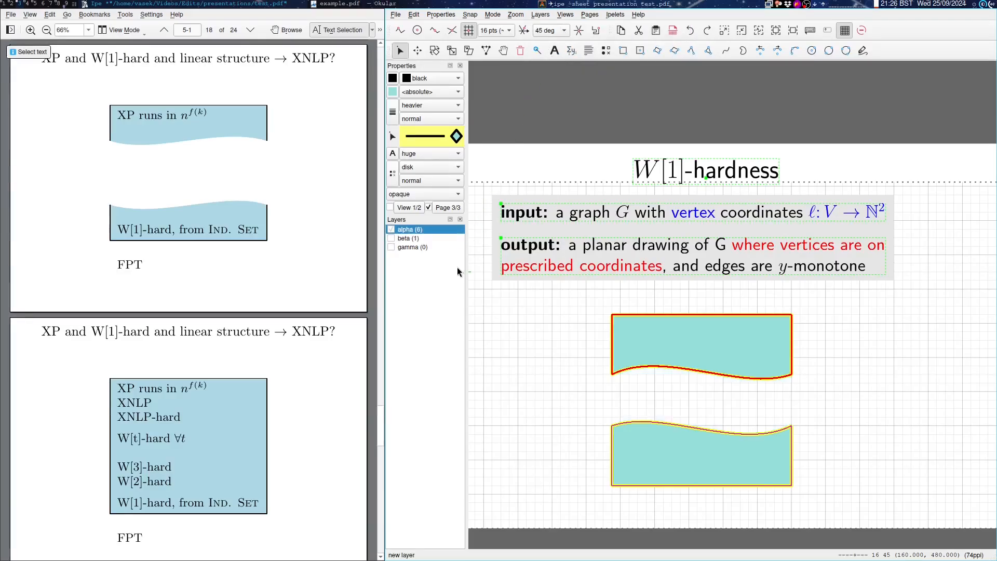
click(391, 247)
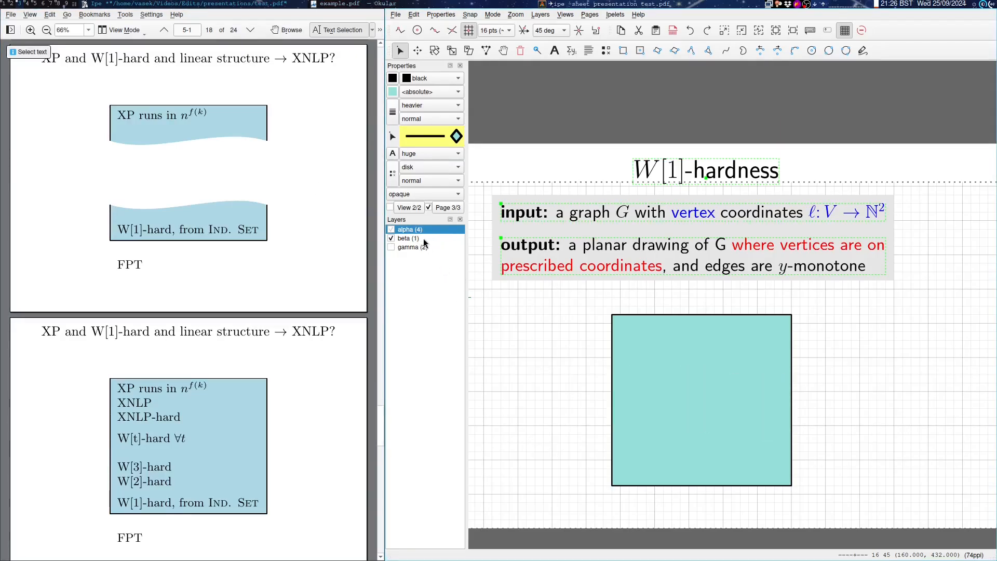
click(407, 238)
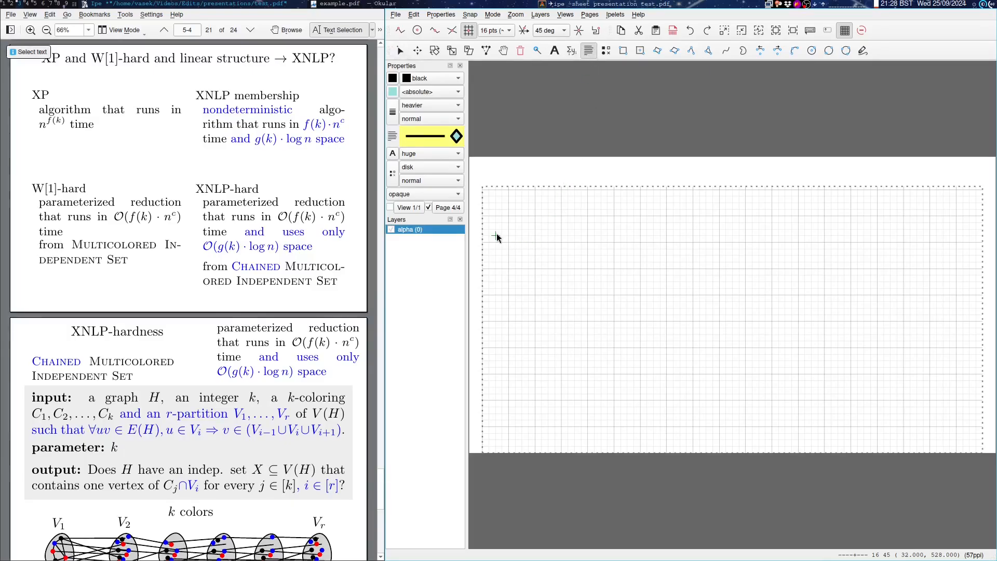
Place a text label on the new page and enter the minipage paragraphs about the reductions
click(695, 247)
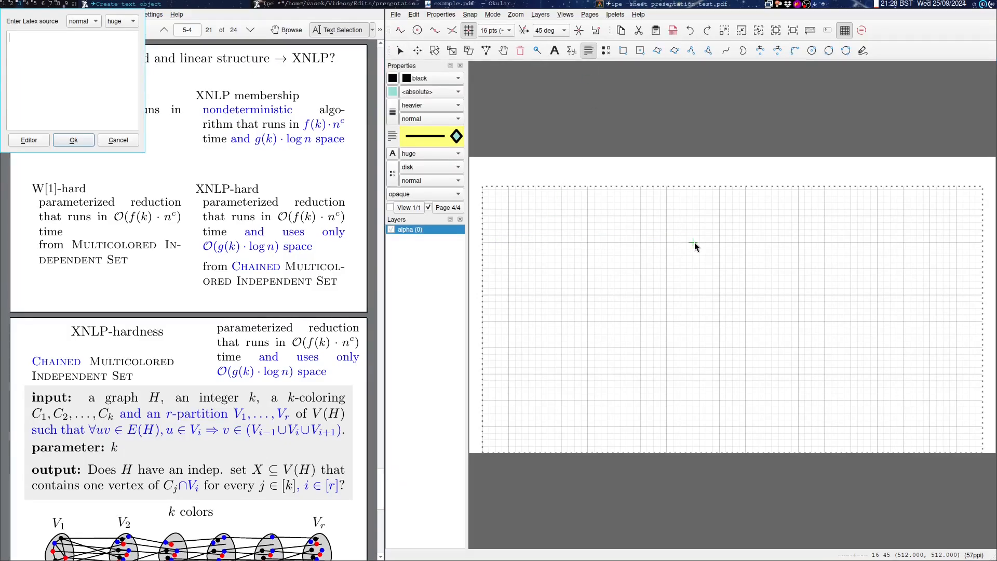
mouse_move(61, 106)
text(sdfg)
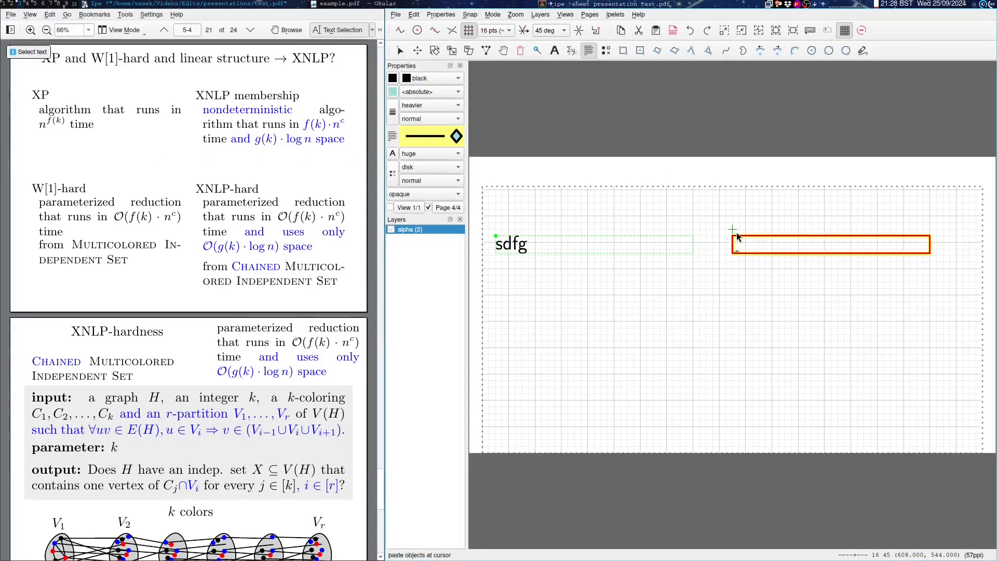
text(sdtg)
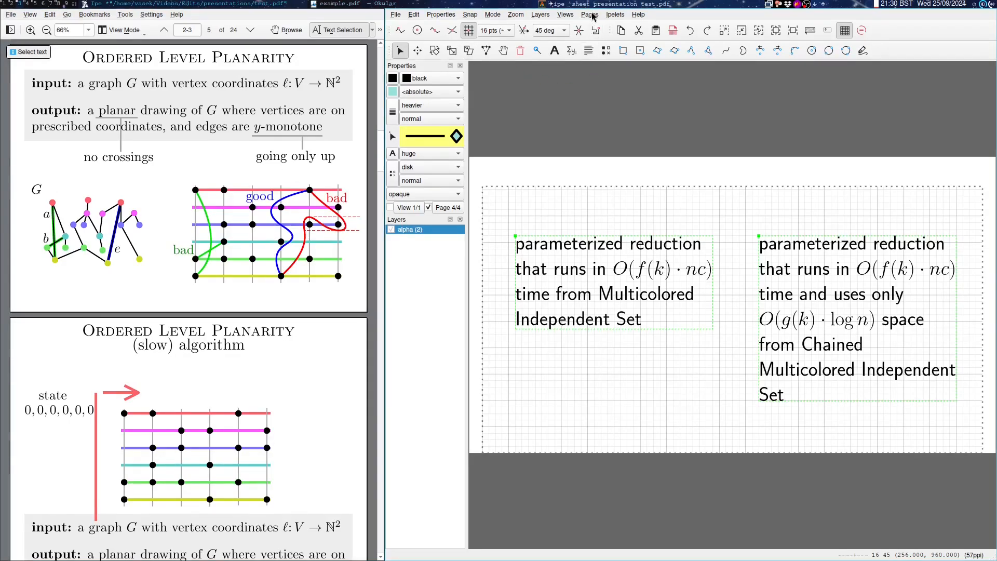
click(539, 14)
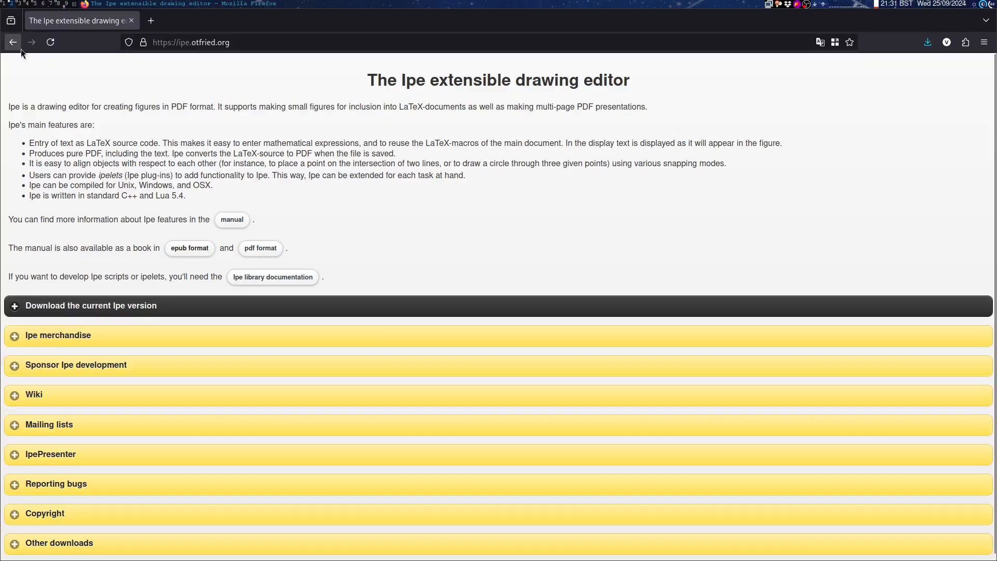
Scroll the Ipe homepage, then return to Ipe and close the document to get the save prompt
scroll(down, 3)
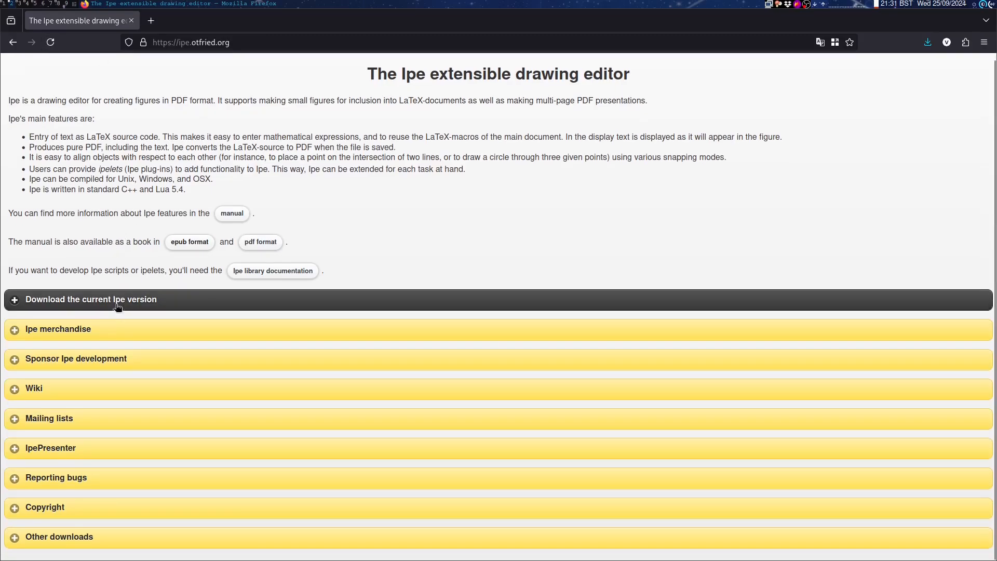
scroll(down, 3)
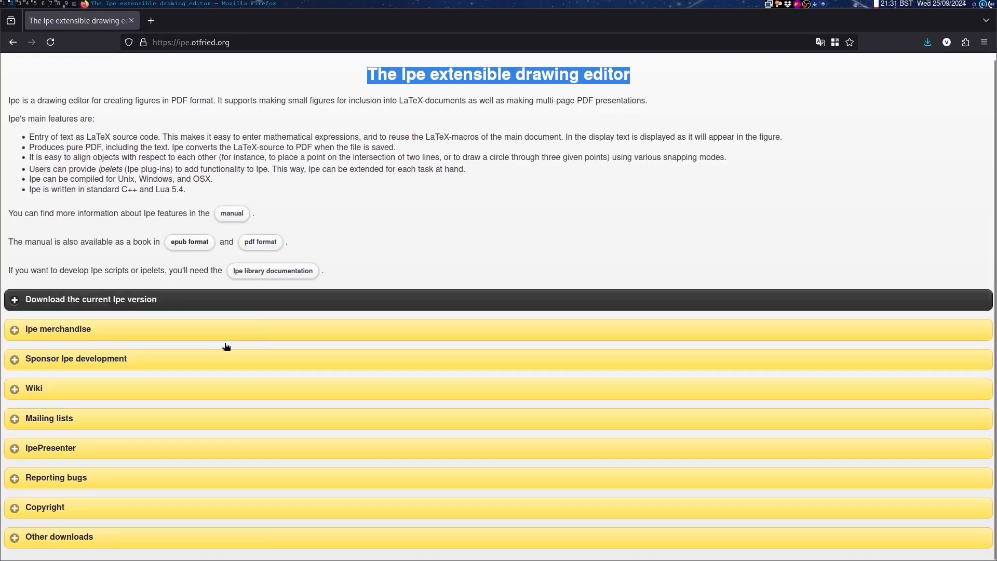
click(50, 446)
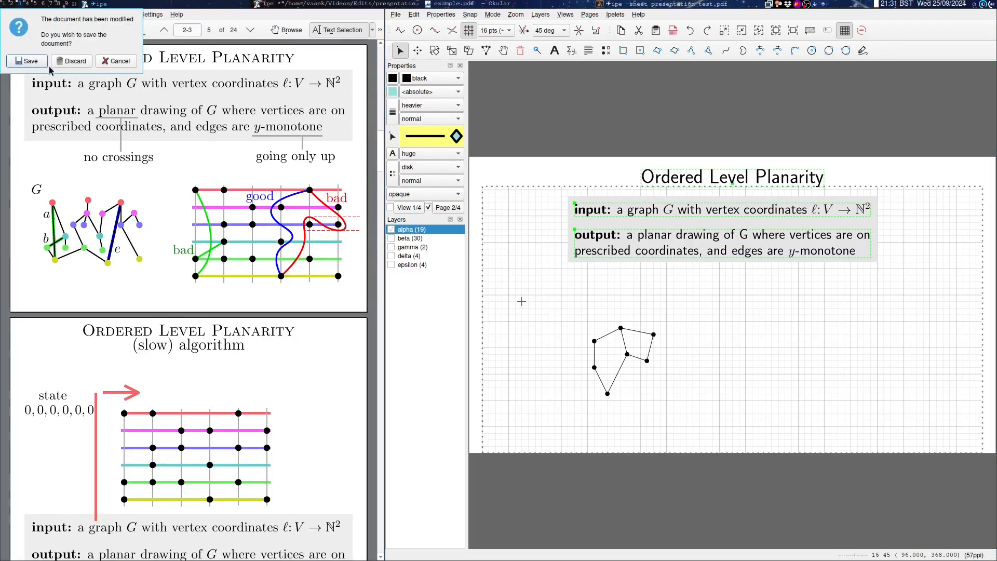
Save the presentation, run it in IpePresenter, then list the page commands in a blank Ipe document
click(72, 62)
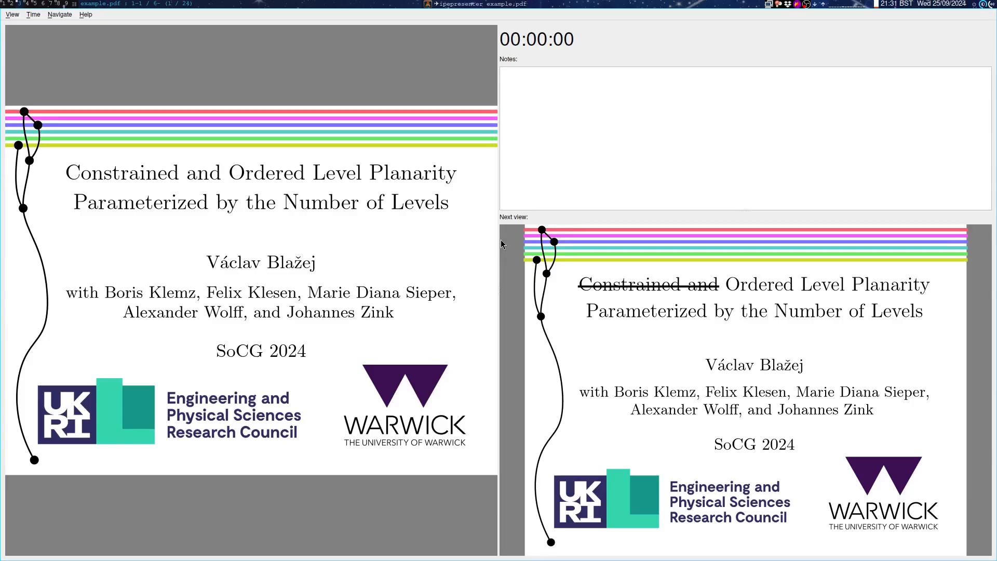
mouse_move(426, 353)
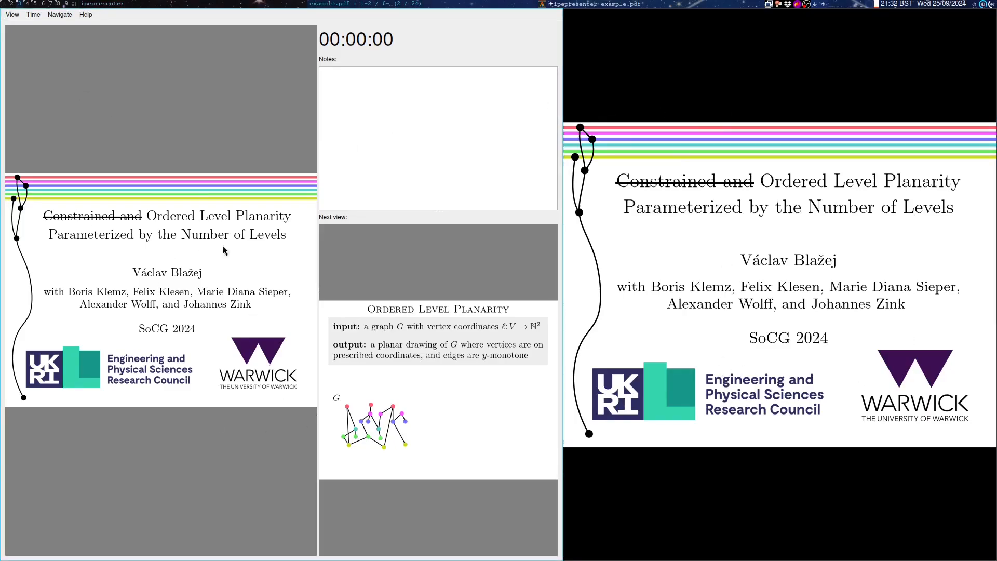
mouse_move(249, 180)
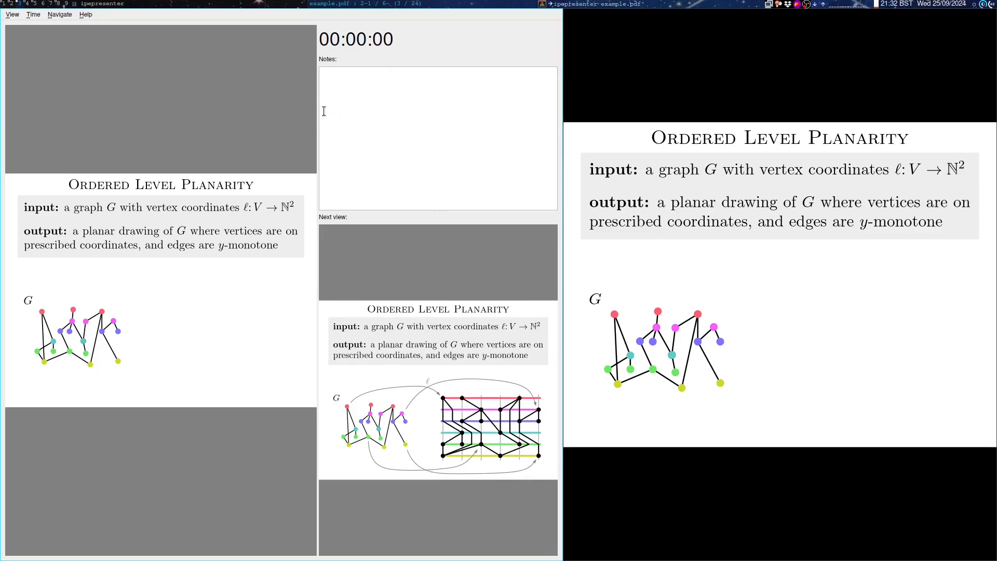
click(205, 14)
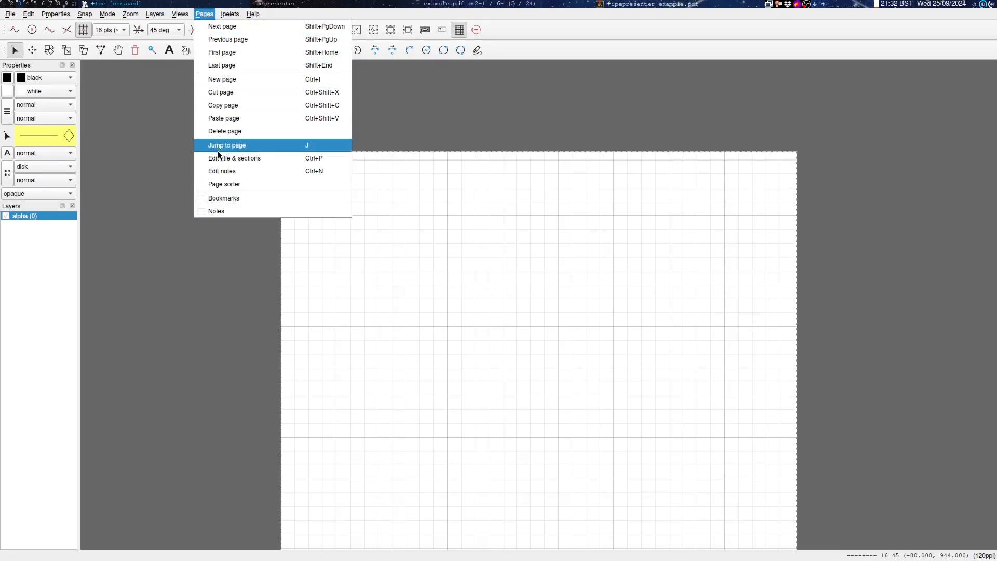
Follow the IpePresenter homepage link and scroll down to its Downloads section
click(221, 171)
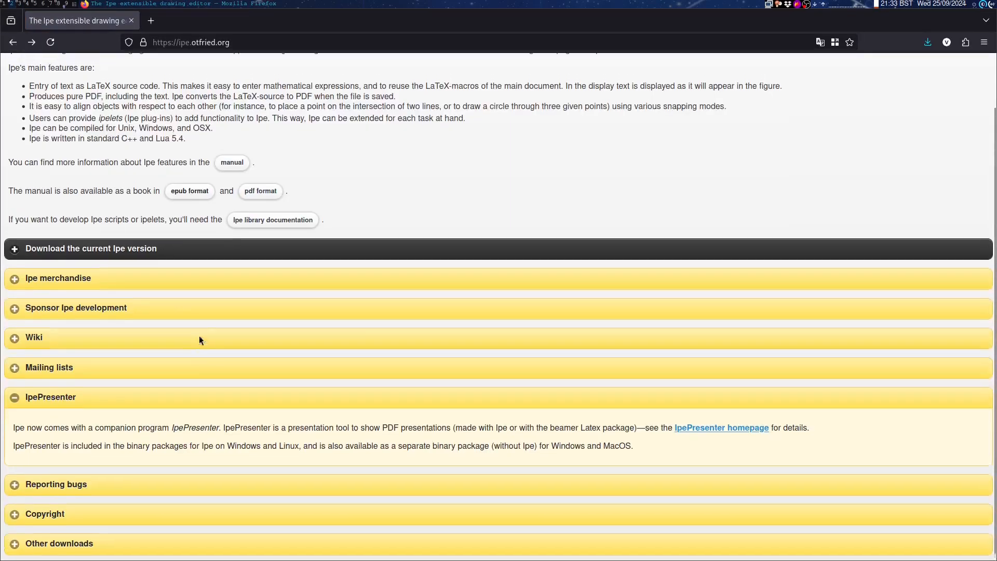
click(721, 427)
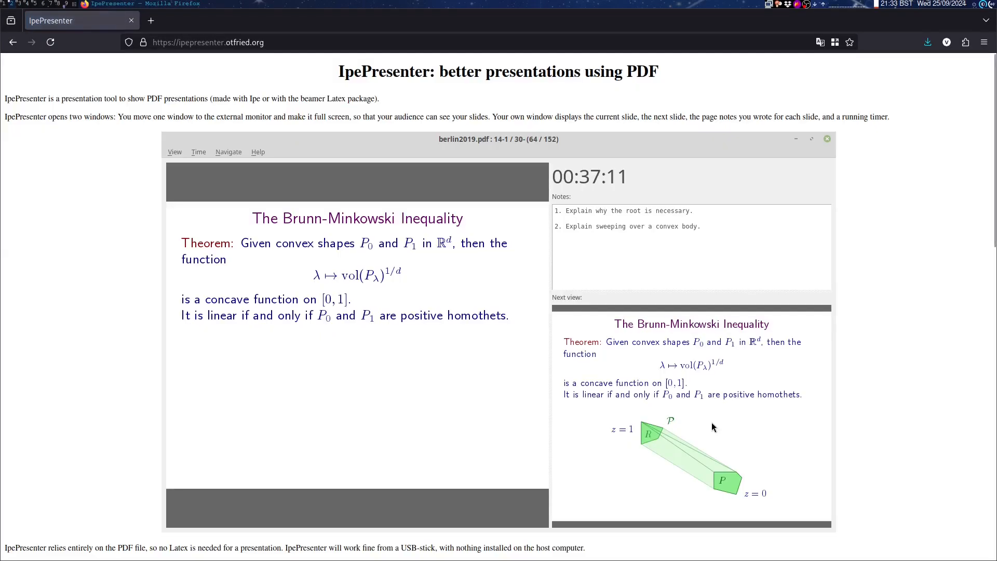
scroll(down, 3)
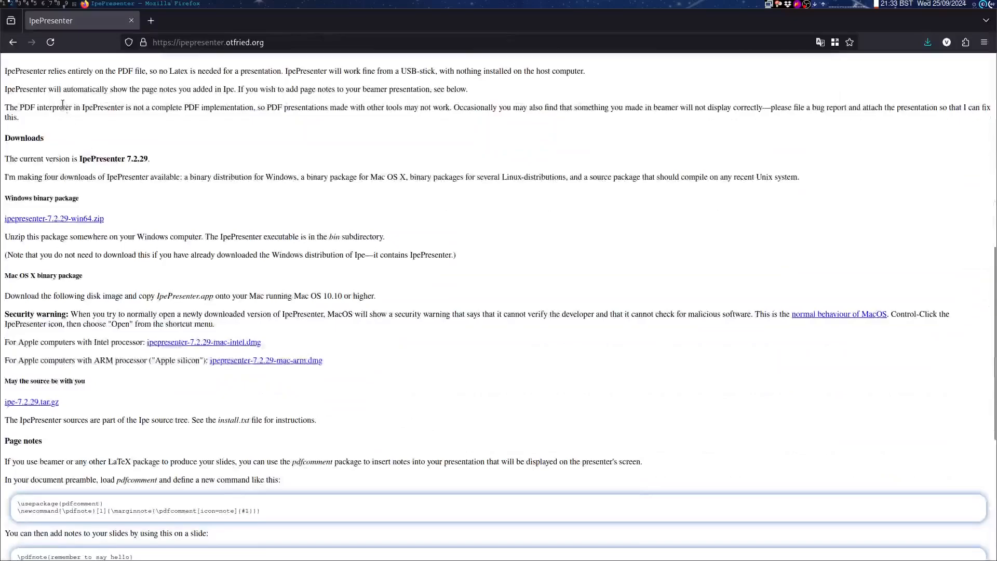